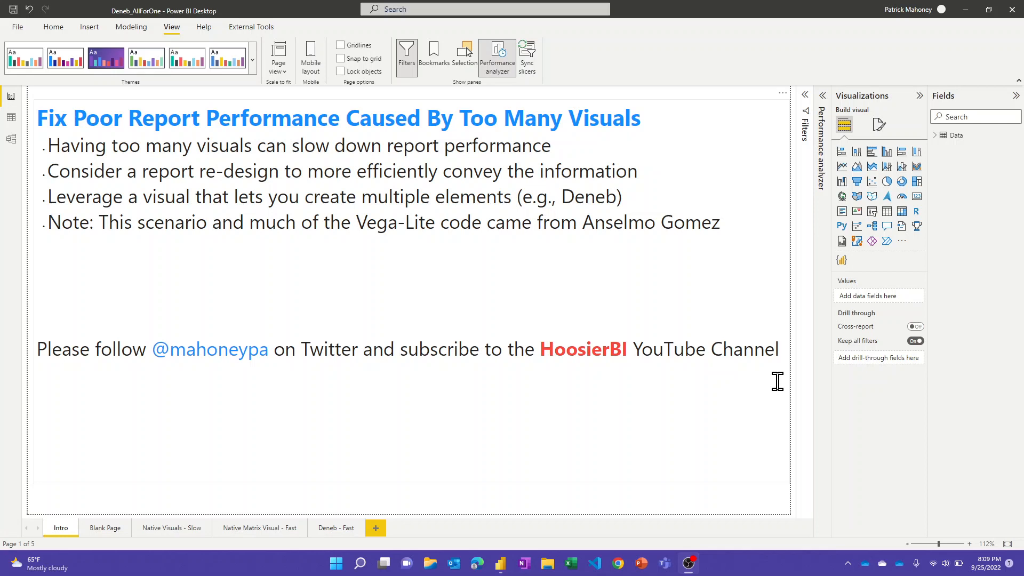
pyautogui.moveTo(520, 296)
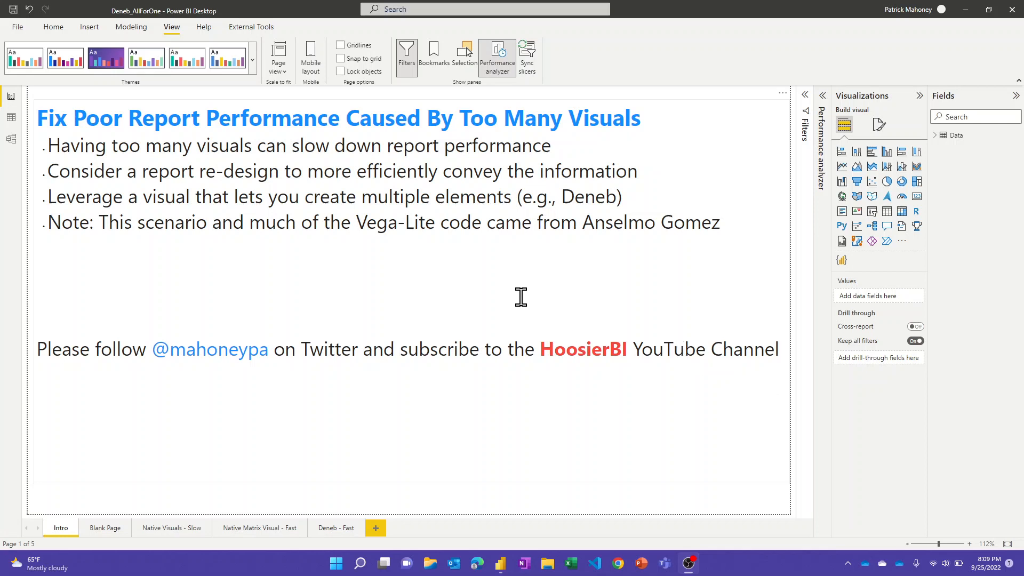
pyautogui.moveTo(488, 270)
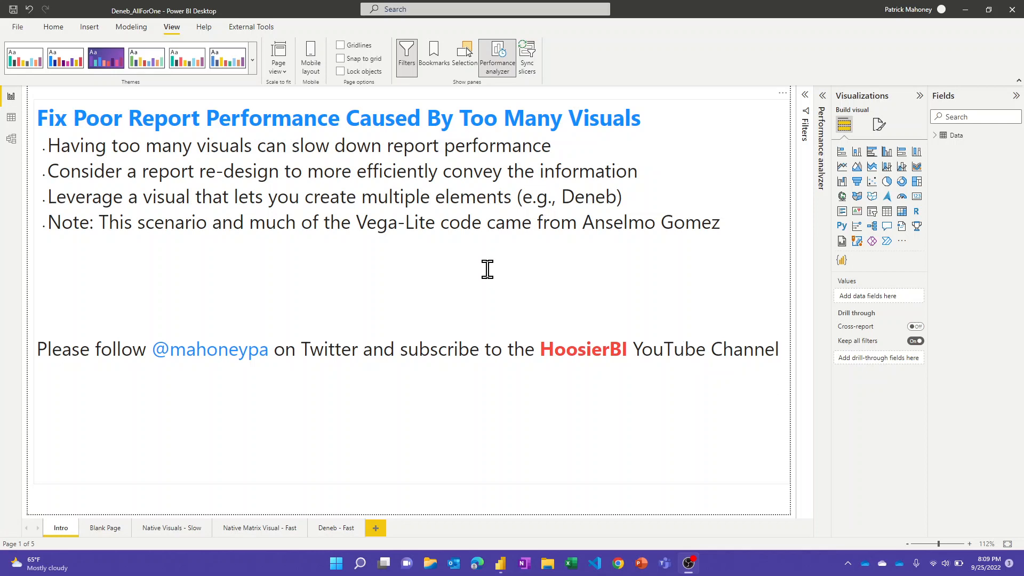
pyautogui.moveTo(480, 268)
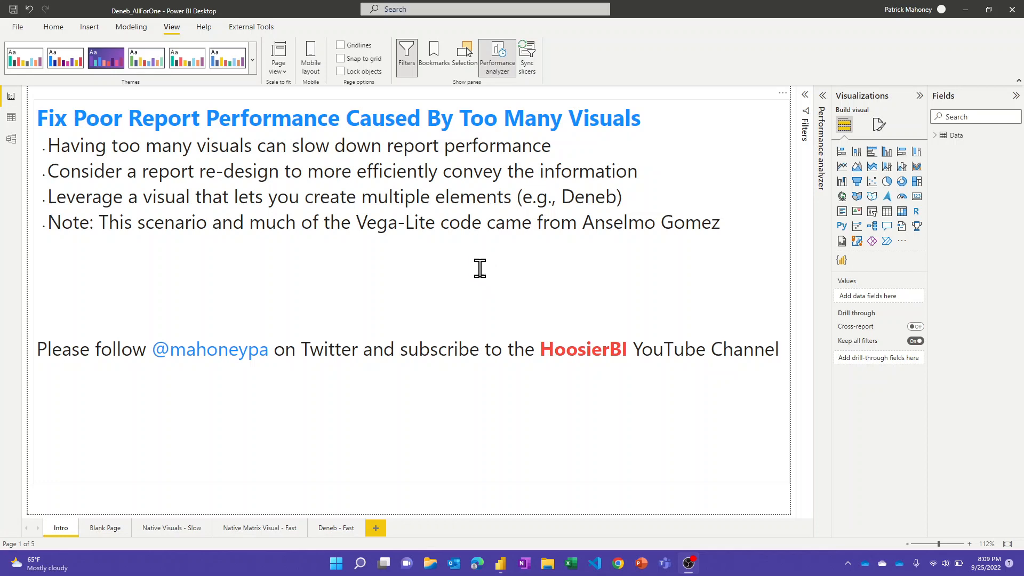
pyautogui.moveTo(473, 266)
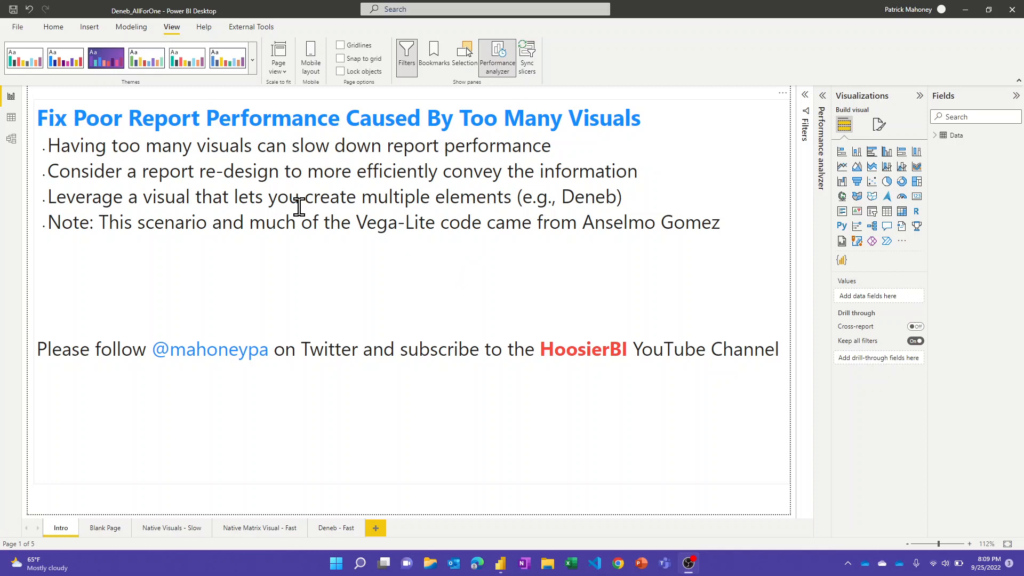
pyautogui.moveTo(301, 199)
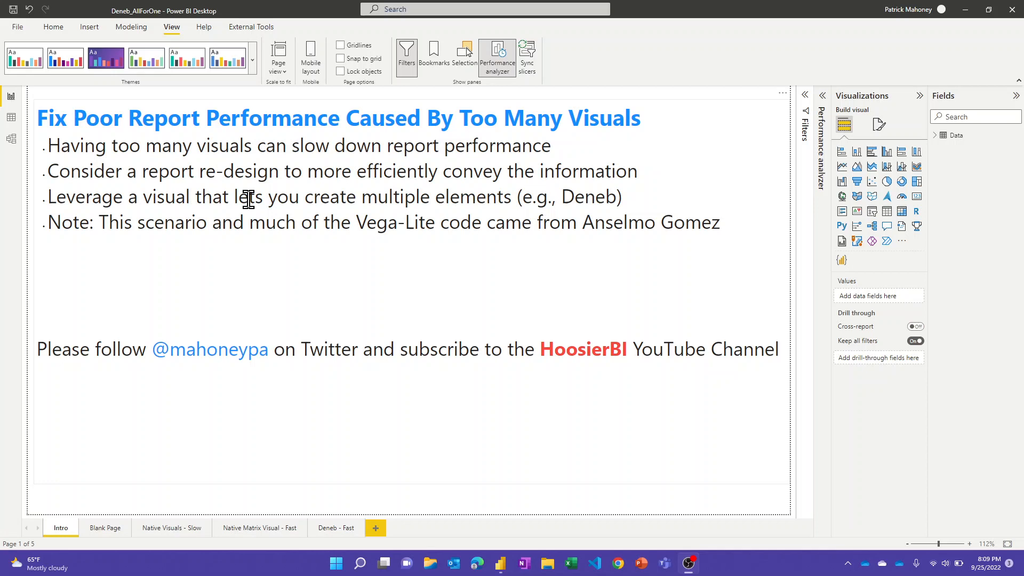
pyautogui.moveTo(307, 222)
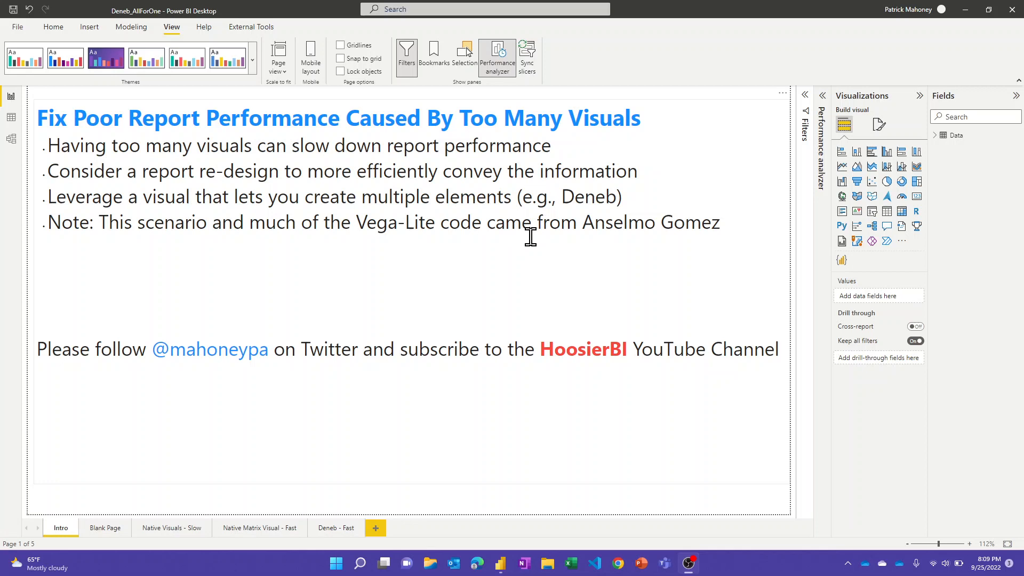
pyautogui.moveTo(524, 238)
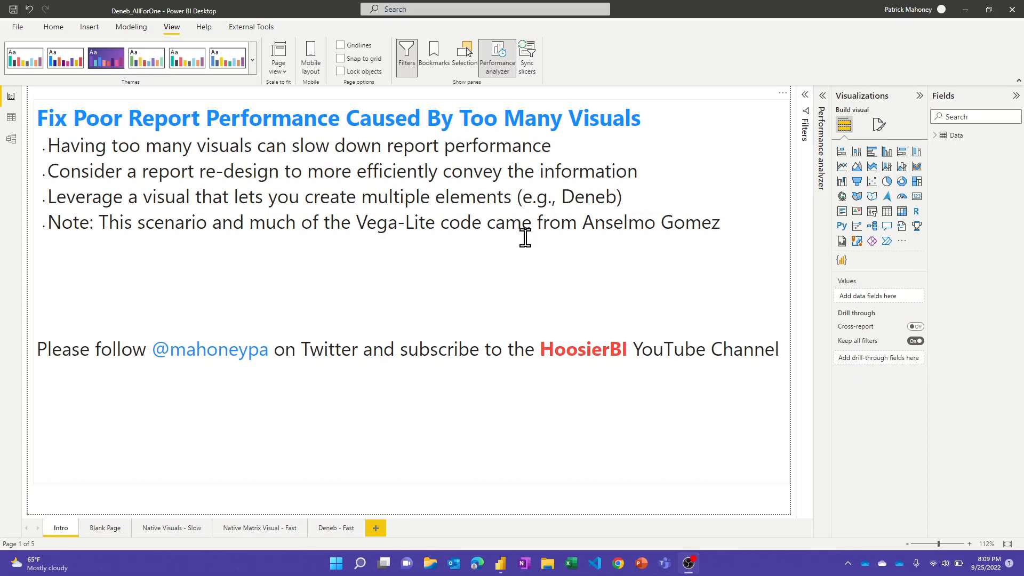
pyautogui.moveTo(527, 232)
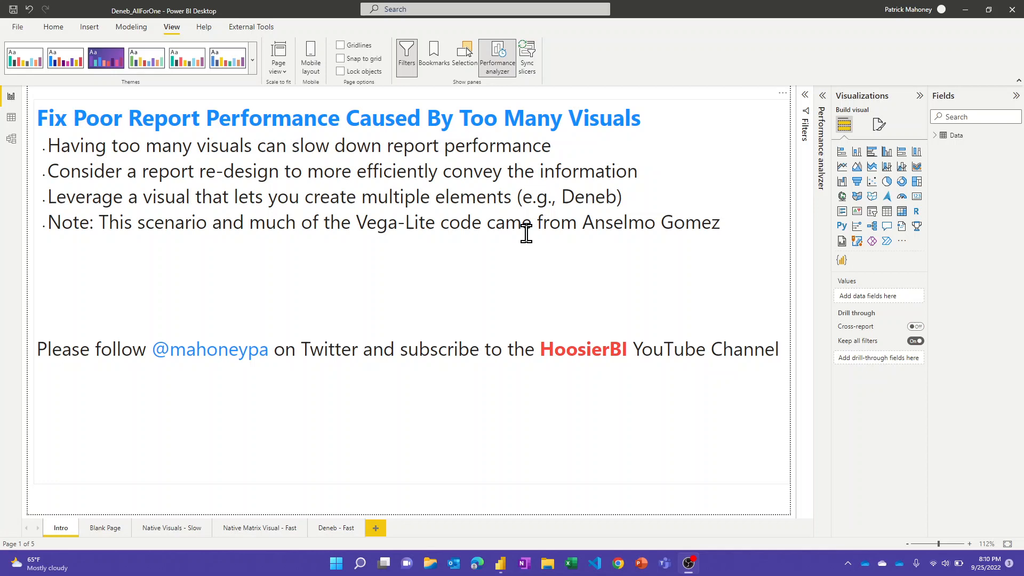
pyautogui.moveTo(608, 380)
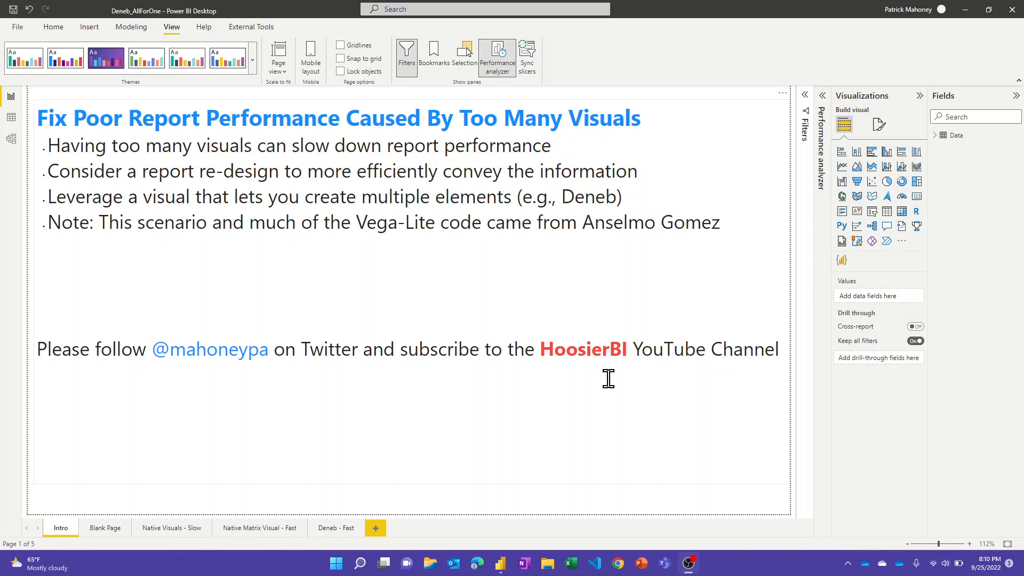
pyautogui.moveTo(601, 382)
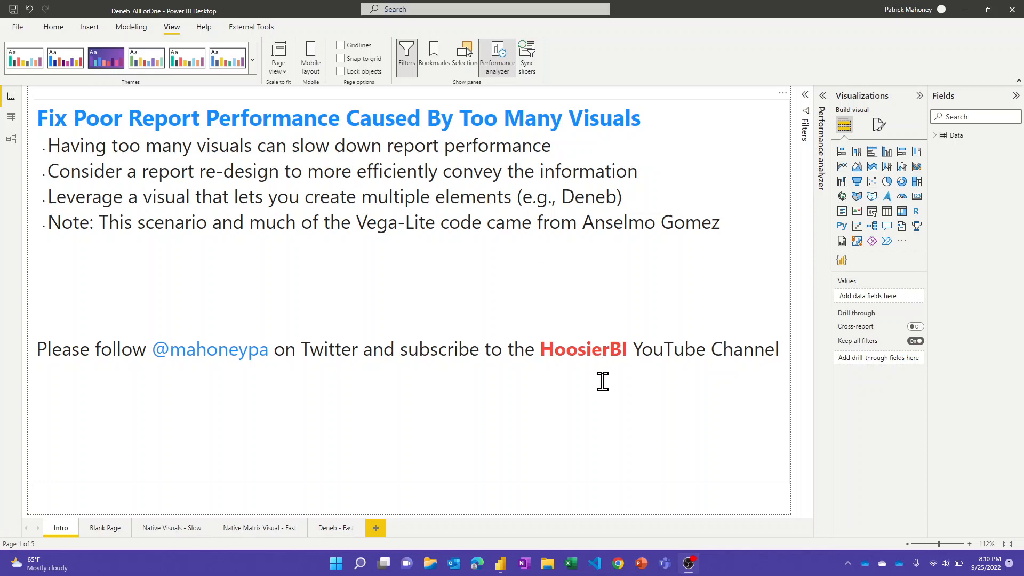
pyautogui.moveTo(235, 423)
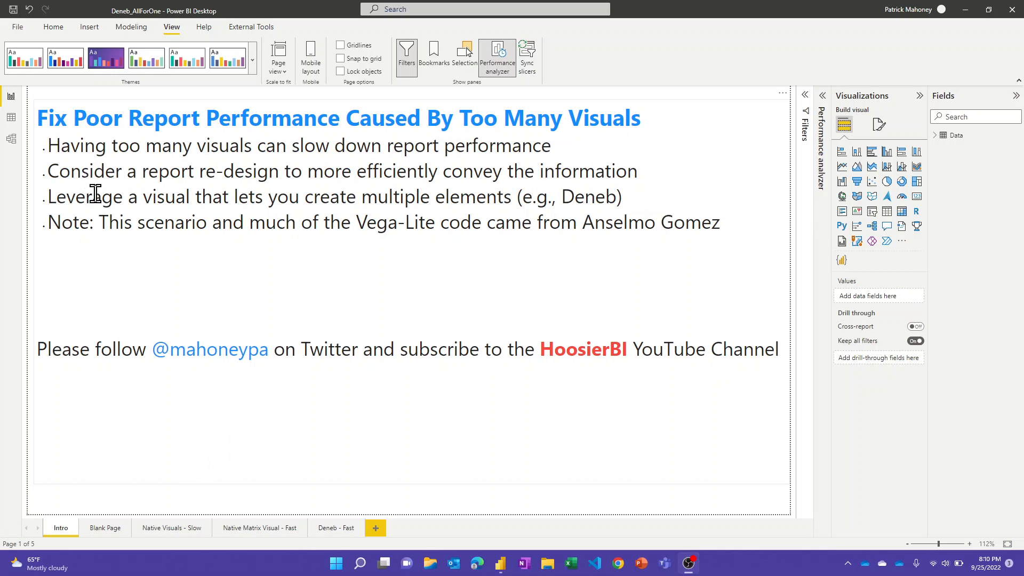
pyautogui.moveTo(11, 117)
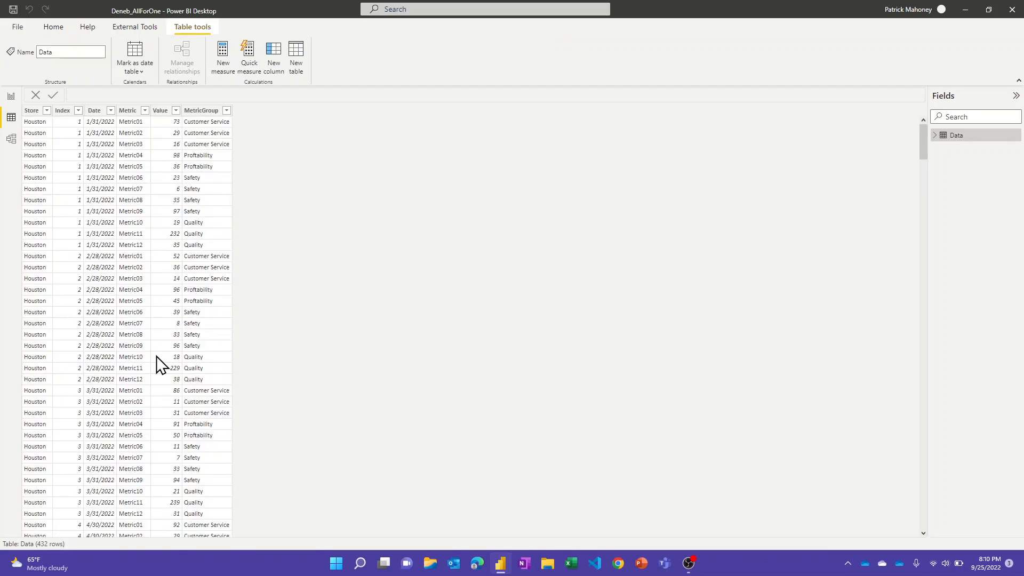
pyautogui.moveTo(177, 278)
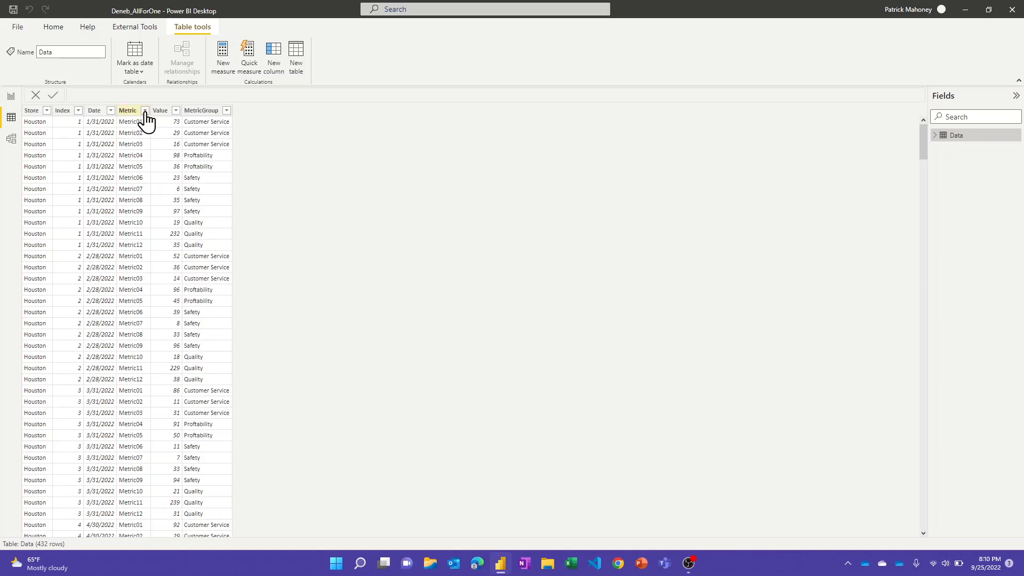
# Step: Peek at the Metric column's sort and filter options, leave them unchanged, then show the Native Visuals - Slow page
pyautogui.click(128, 110)
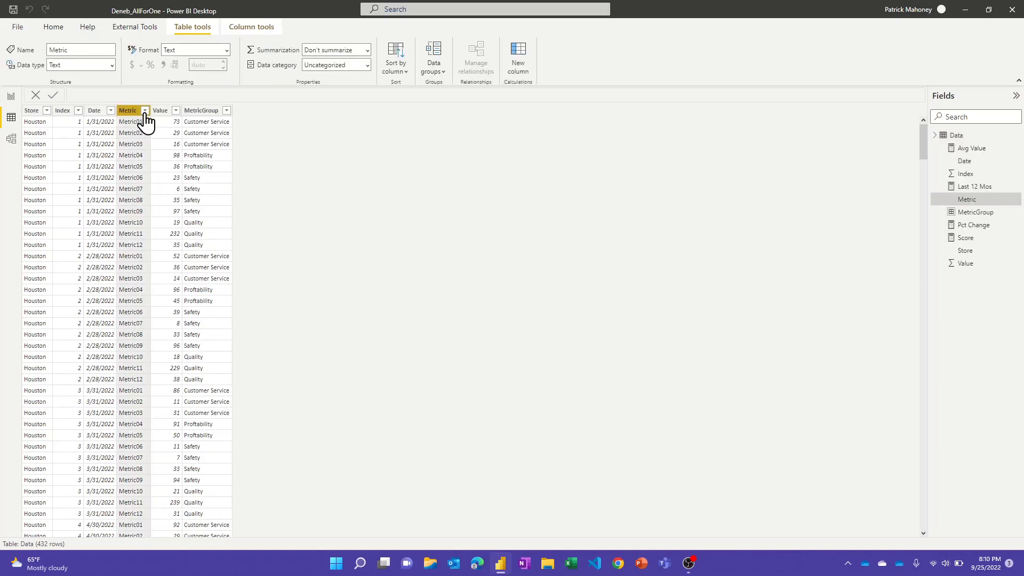
pyautogui.click(149, 110)
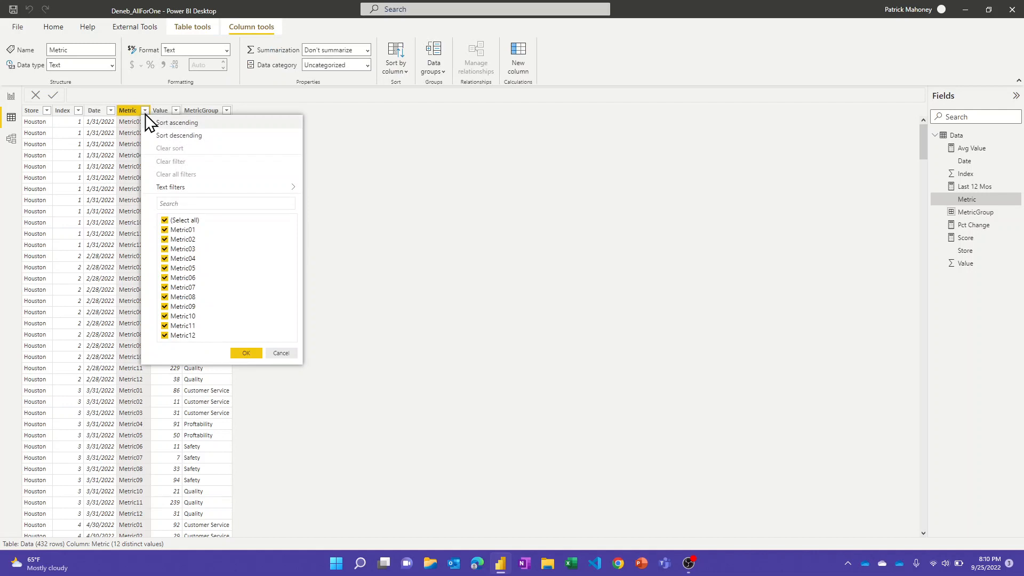
pyautogui.moveTo(290, 324)
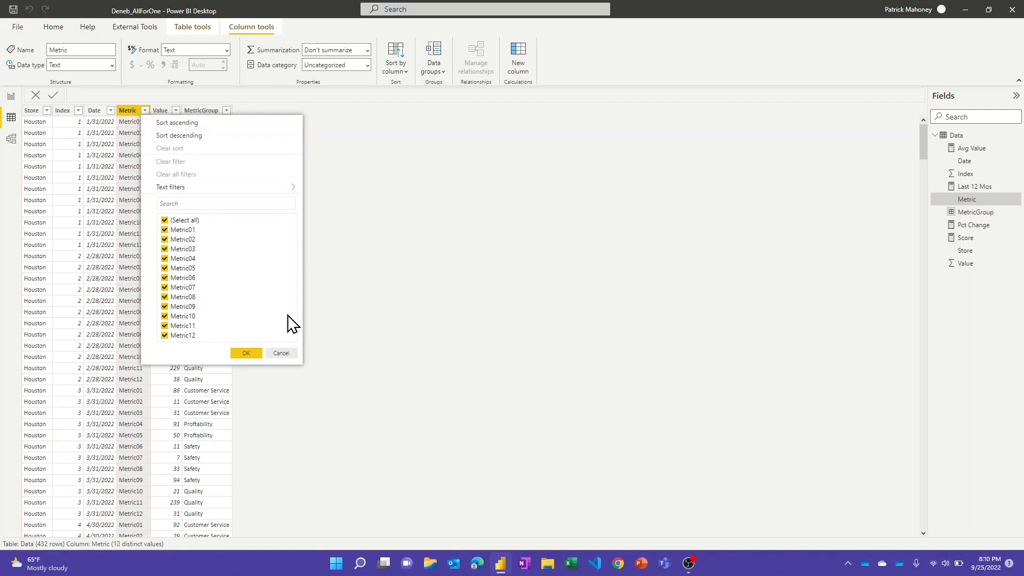
pyautogui.moveTo(282, 353)
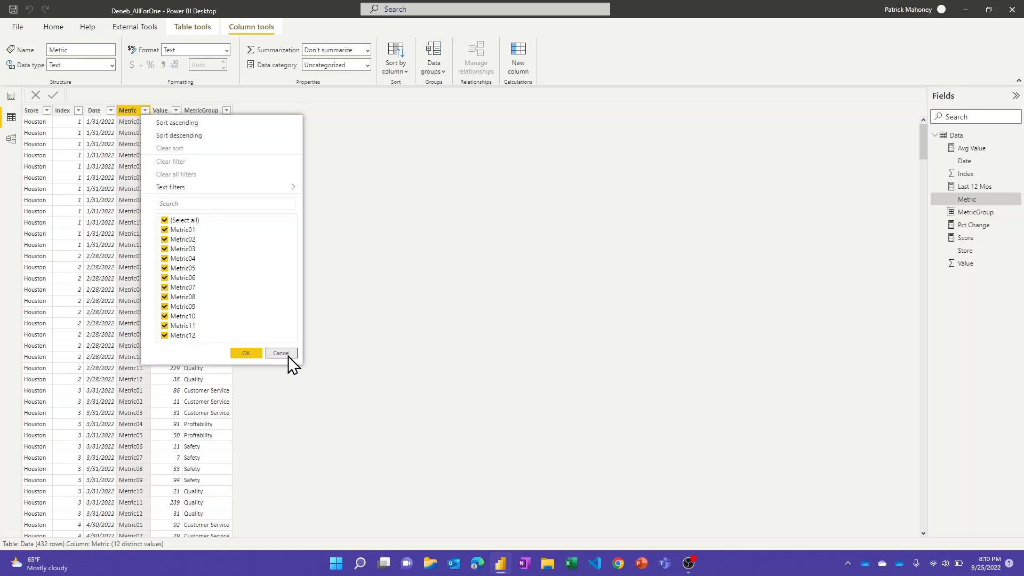
pyautogui.click(282, 353)
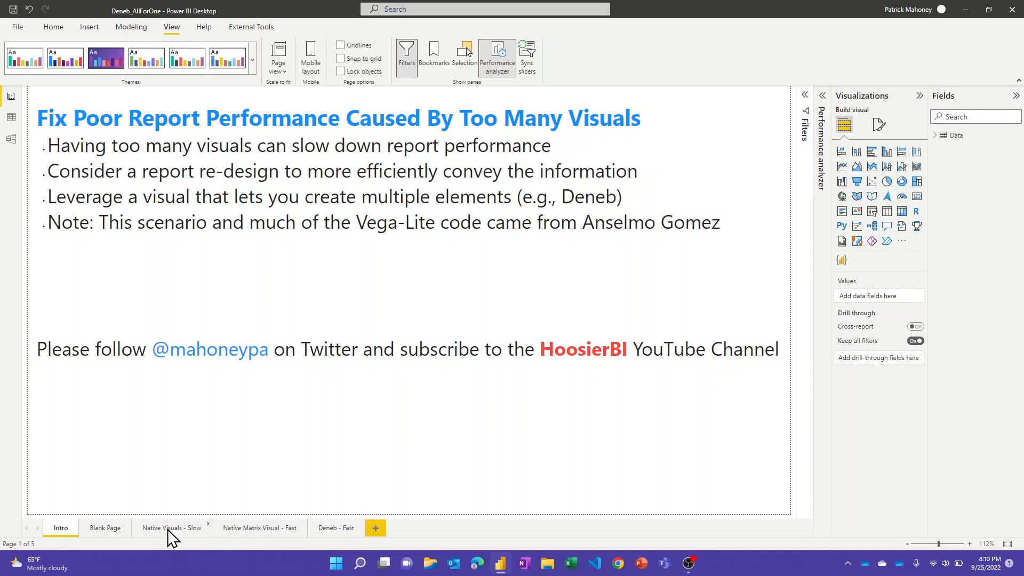
pyautogui.click(171, 528)
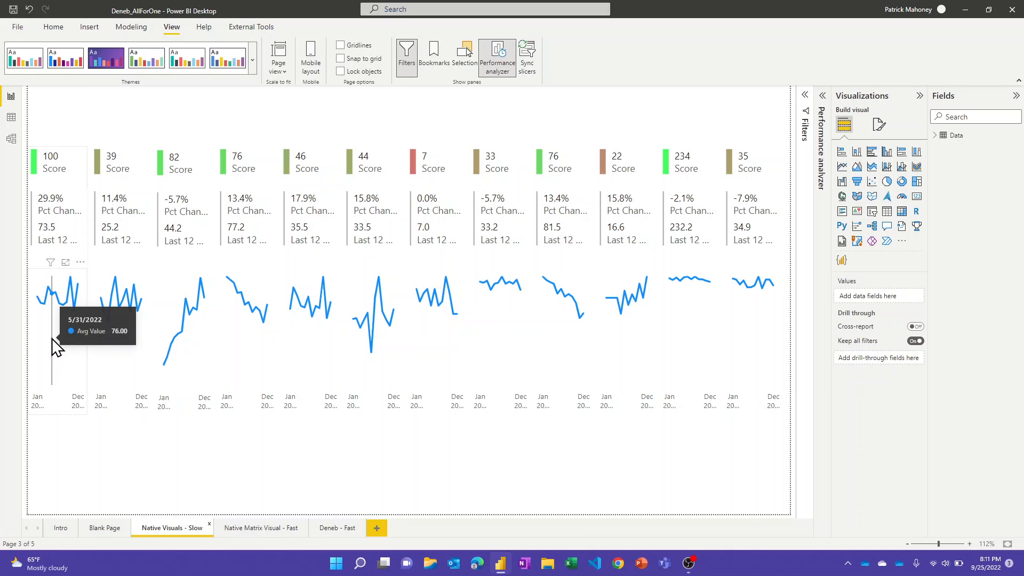
pyautogui.moveTo(497, 189)
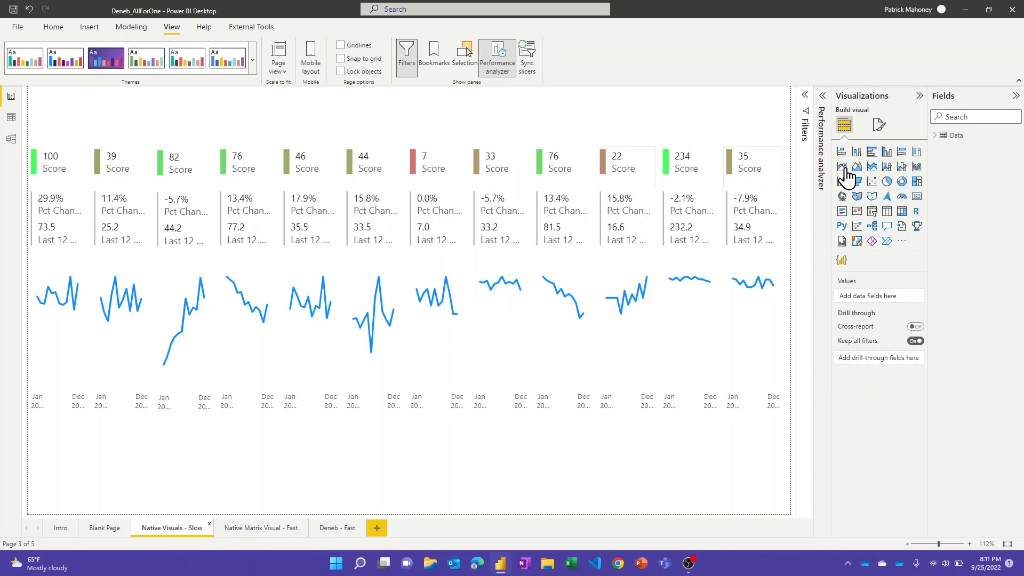
pyautogui.moveTo(823, 176)
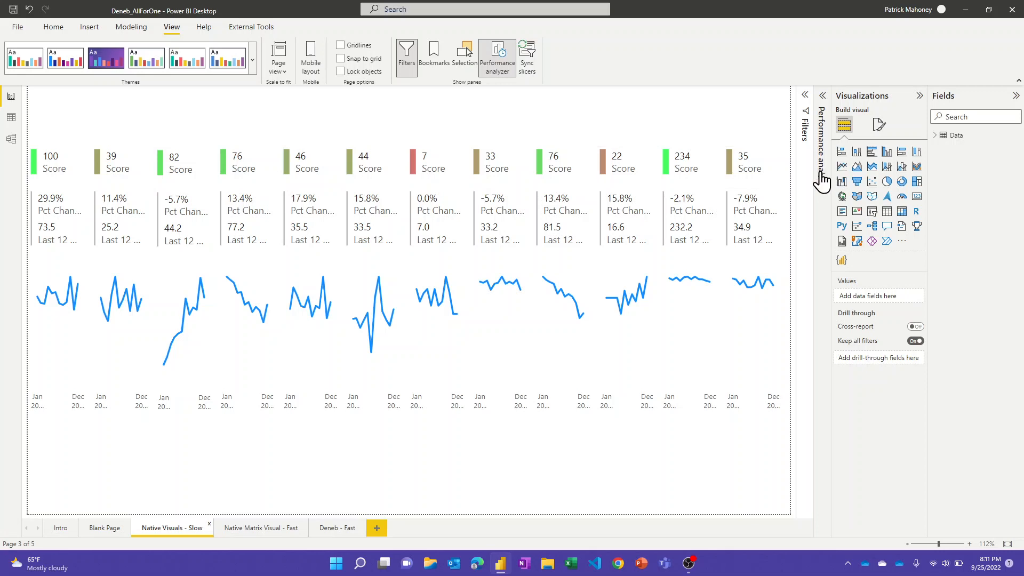
# Step: Record a Performance analyzer refresh so every multi-row card and Avg Value by Date sparkline gets a load duration
pyautogui.click(497, 53)
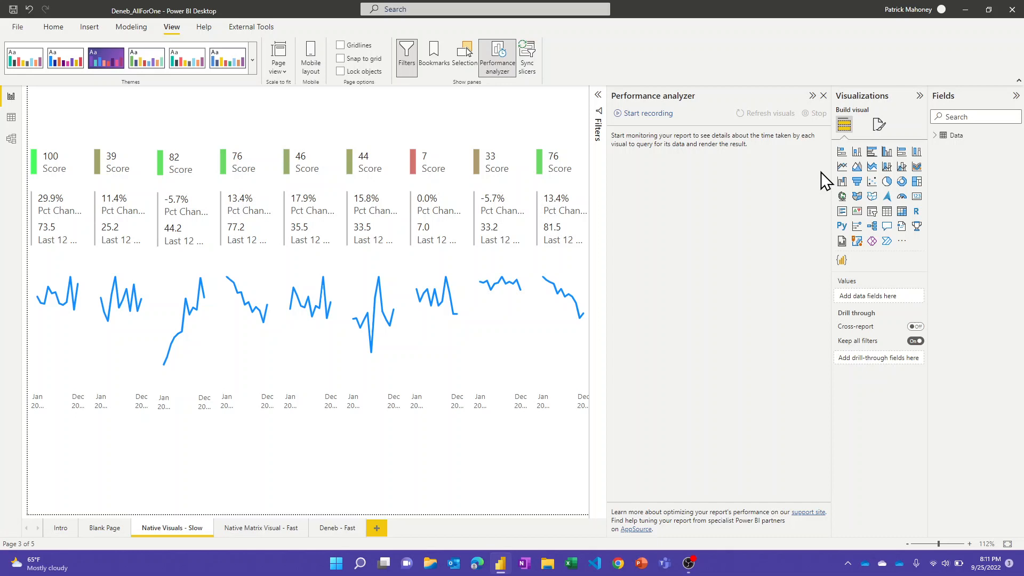
pyautogui.click(642, 113)
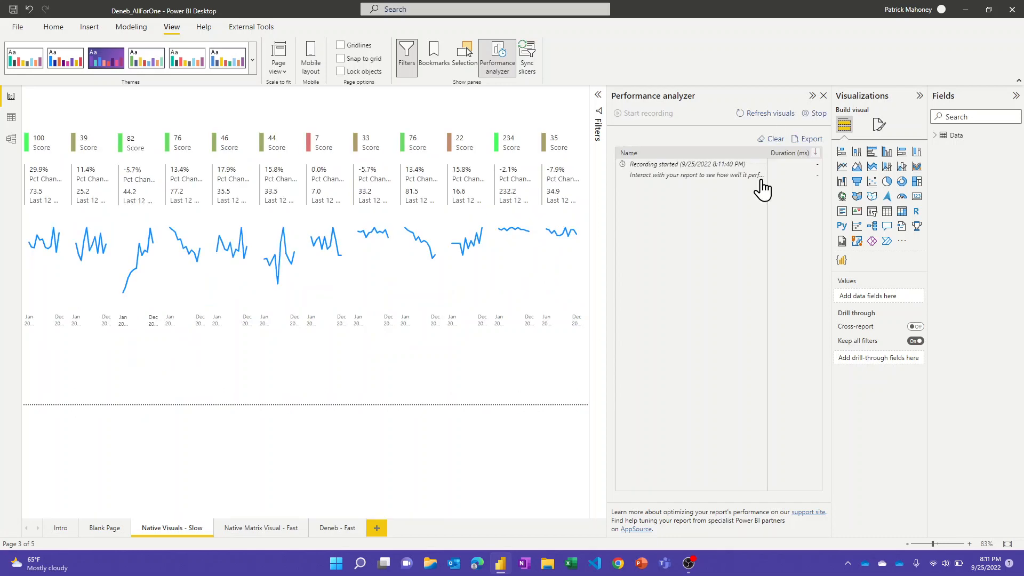
pyautogui.click(769, 113)
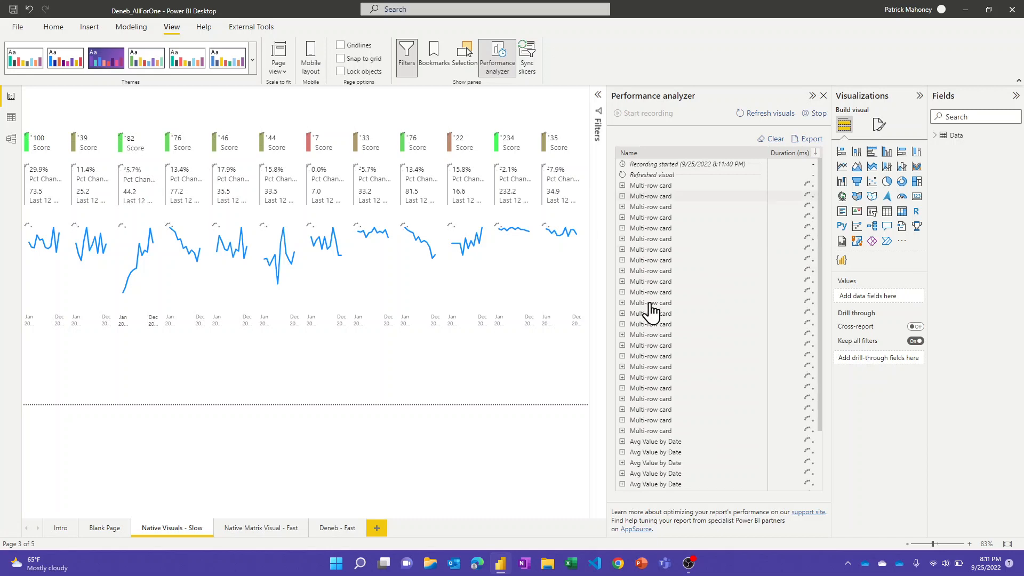
pyautogui.click(765, 113)
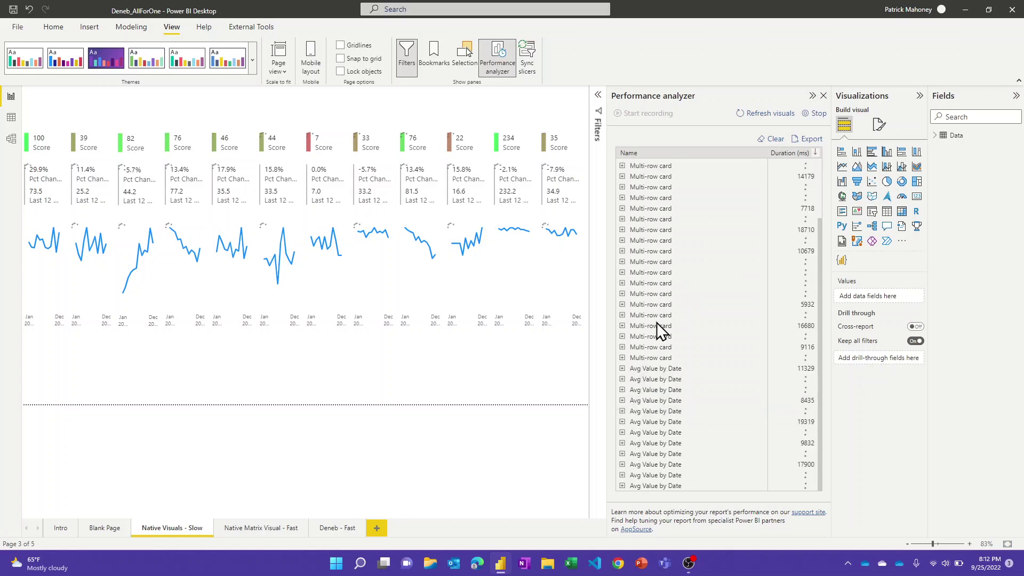
pyautogui.click(770, 113)
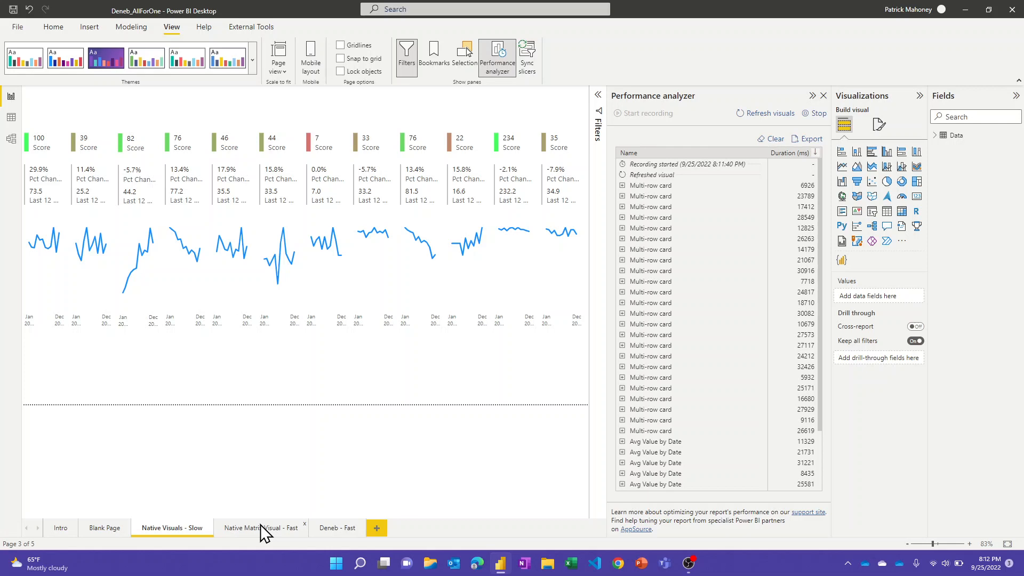
# Step: Show the Native Matrix Visual - Fast page with its single metrics matrix
pyautogui.click(260, 527)
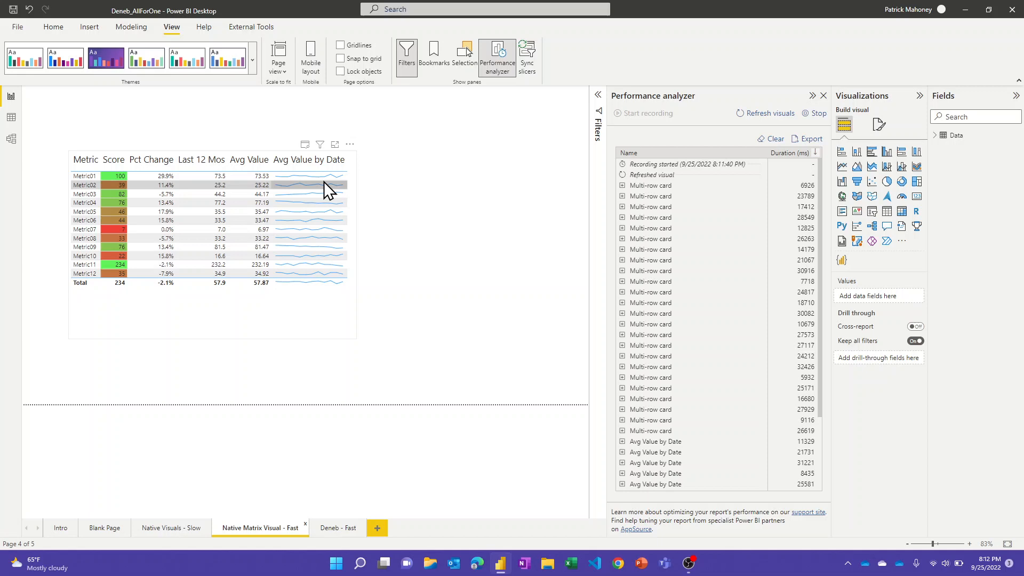
pyautogui.moveTo(308, 347)
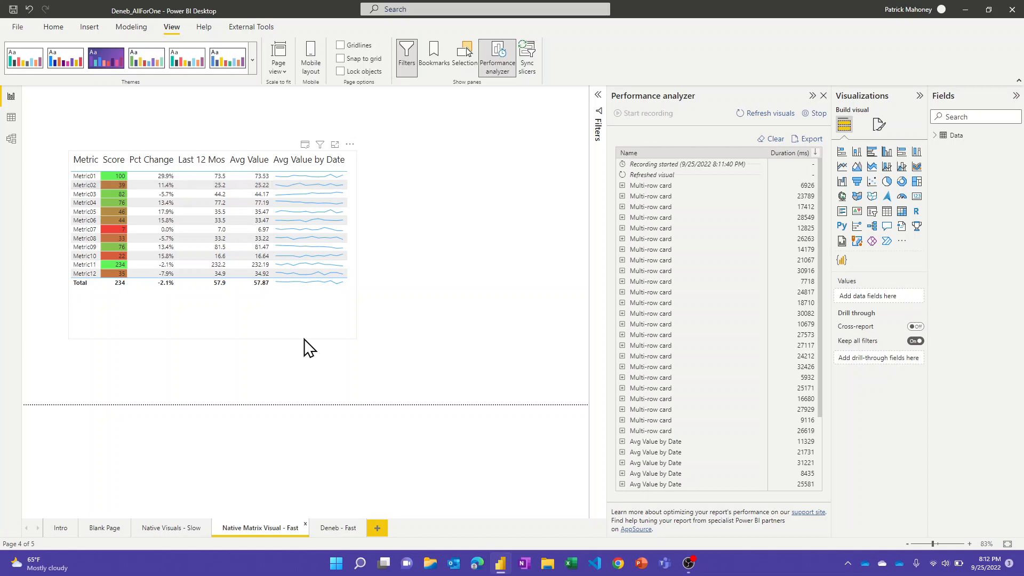
pyautogui.moveTo(295, 322)
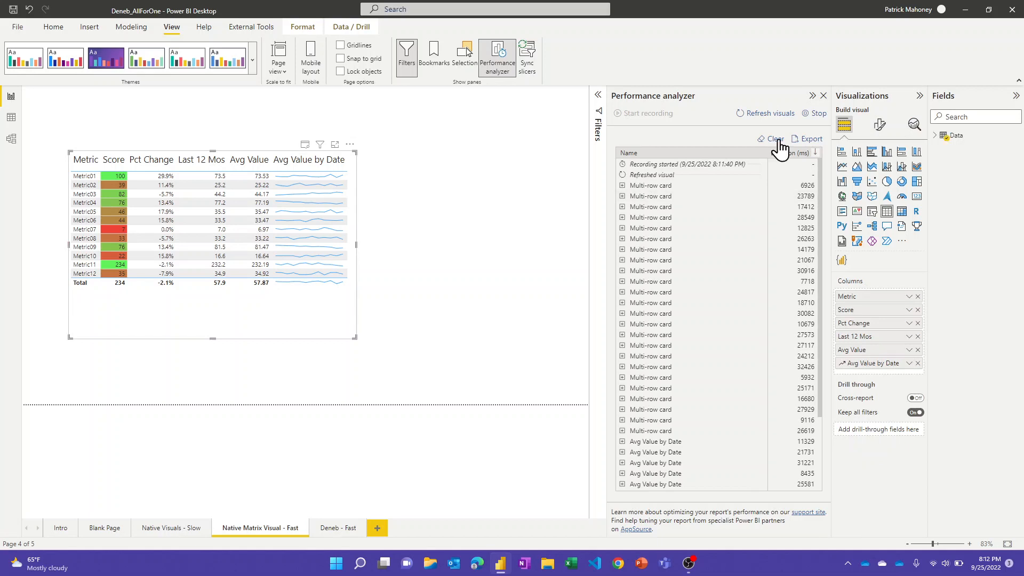
# Step: Clear the old timings so the matrix is measured afresh at 822 ms, then go to the Deneb - Fast page
pyautogui.click(774, 139)
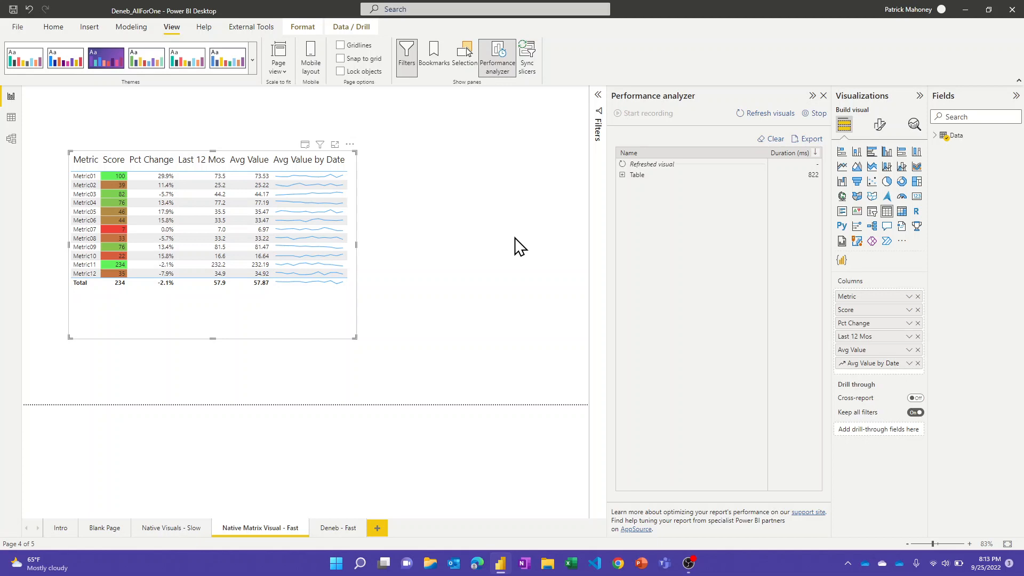
pyautogui.moveTo(513, 244)
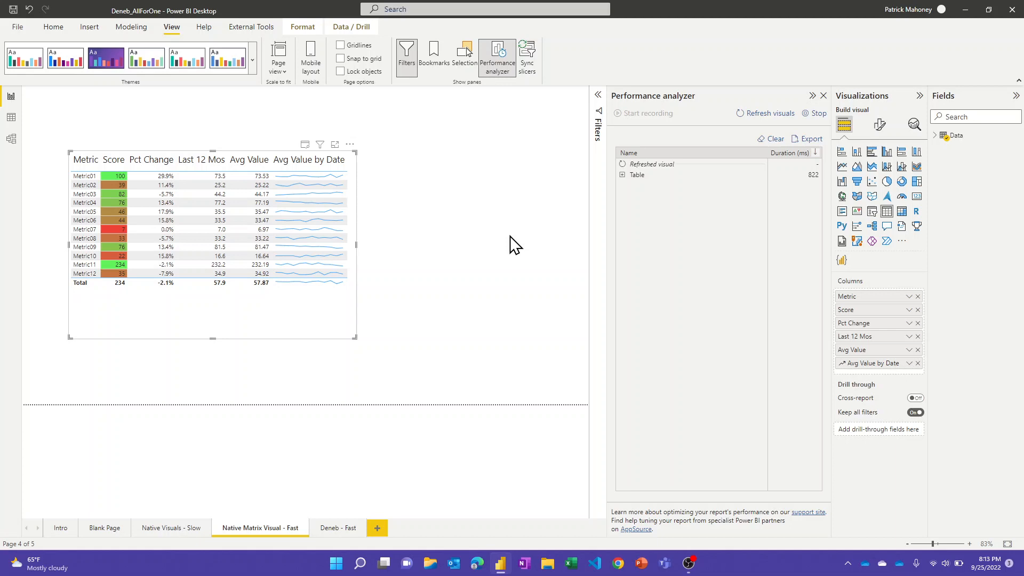
pyautogui.moveTo(369, 441)
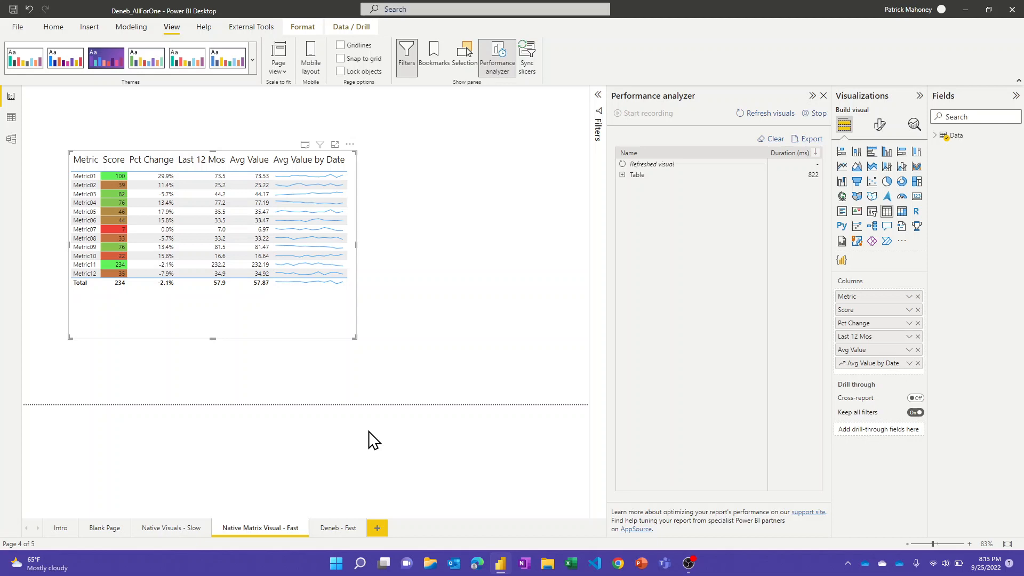
pyautogui.click(337, 527)
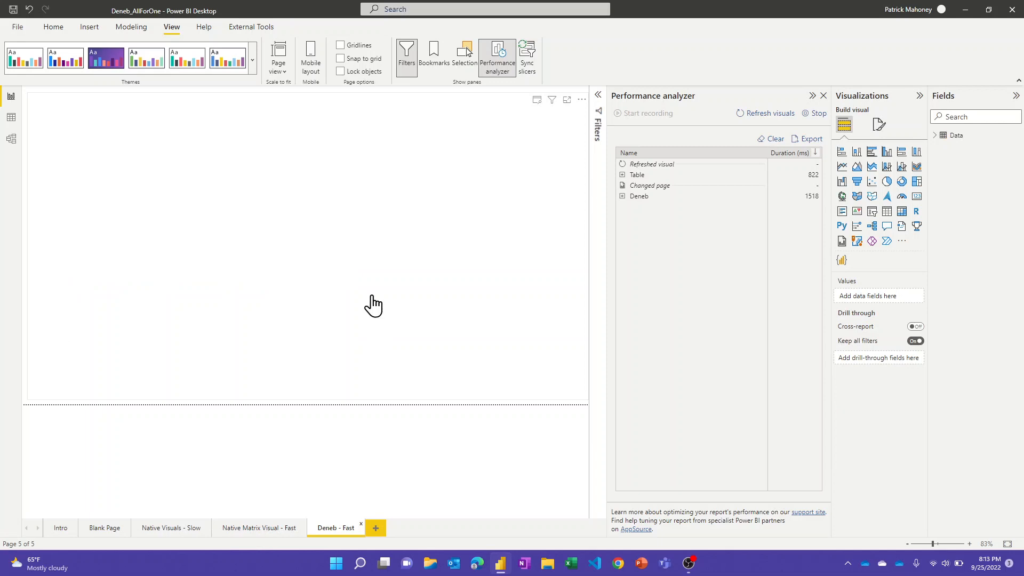
pyautogui.moveTo(391, 295)
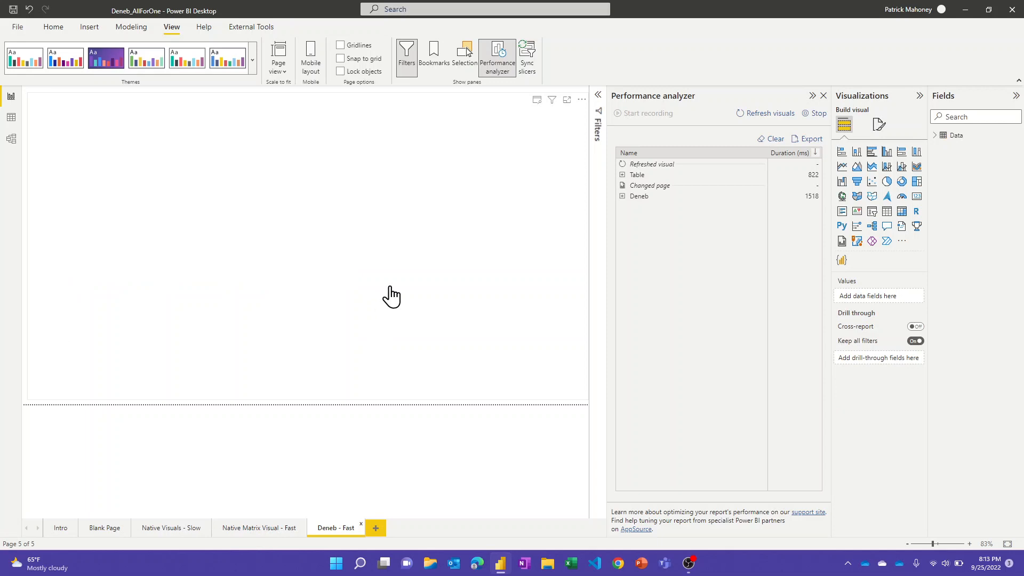
pyautogui.moveTo(416, 294)
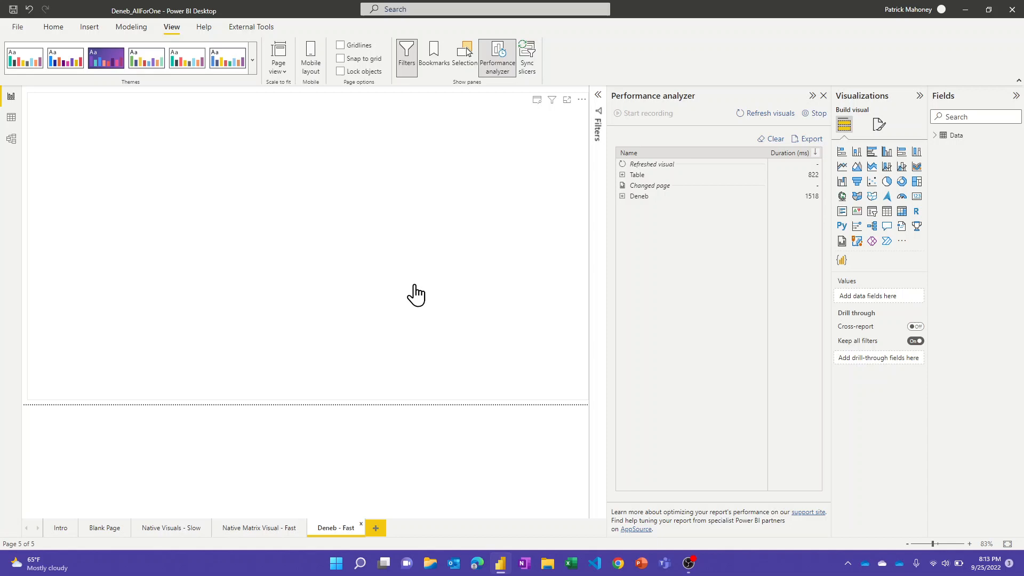
pyautogui.moveTo(458, 303)
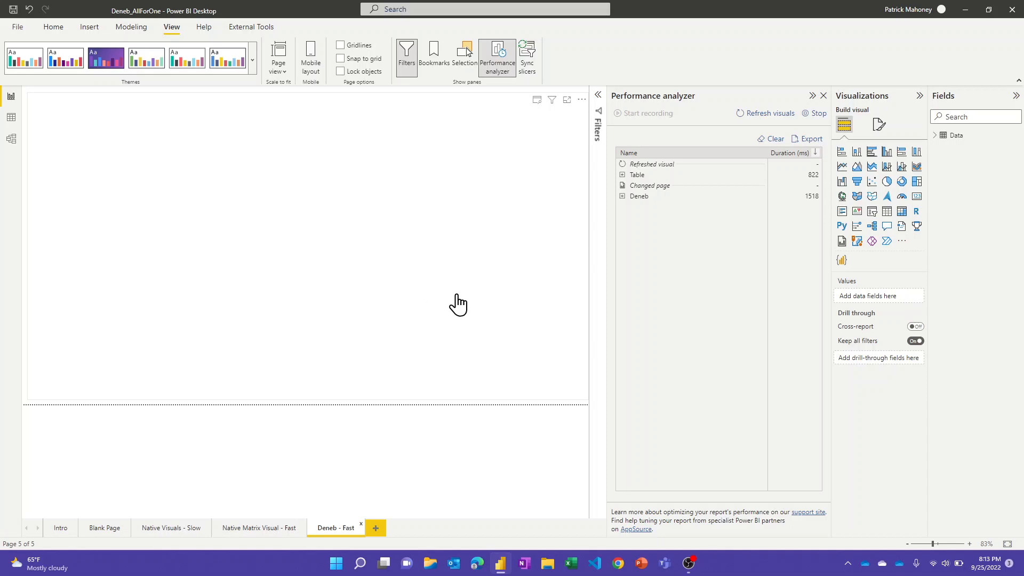
pyautogui.moveTo(769, 144)
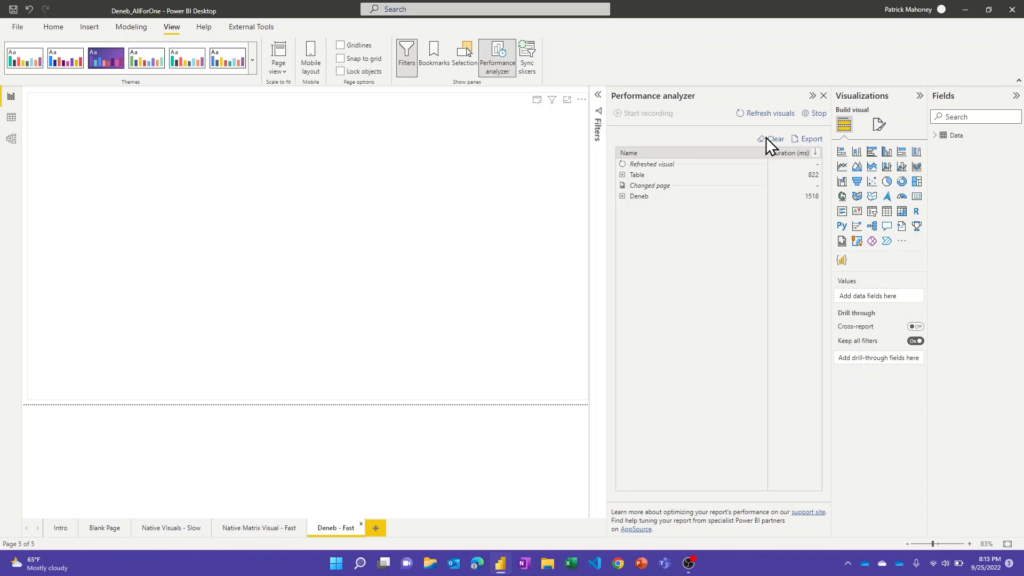
# Step: Clear the timings and refresh so the Deneb visual's duration of 511 ms is recorded
pyautogui.click(774, 139)
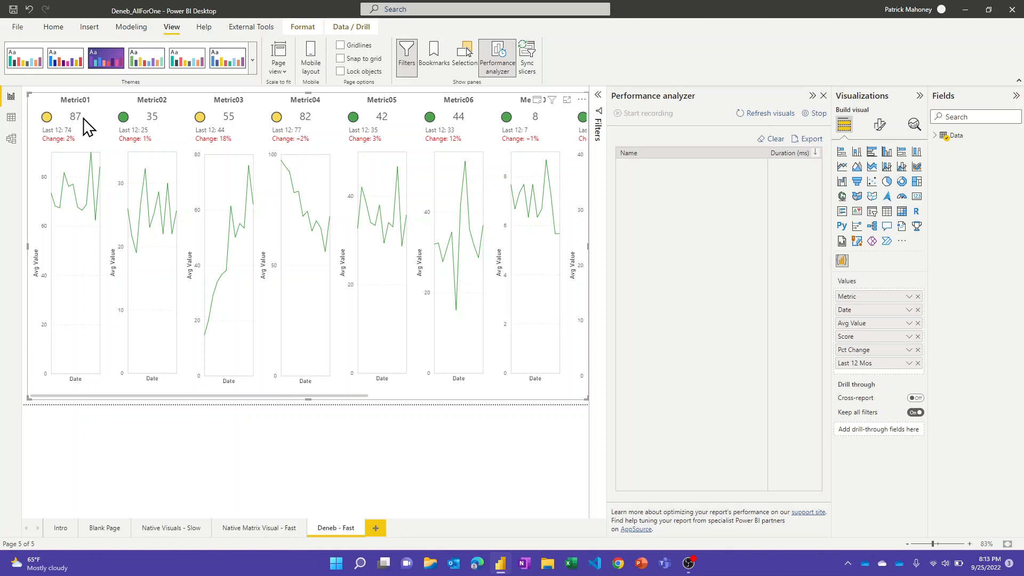
pyautogui.moveTo(65, 150)
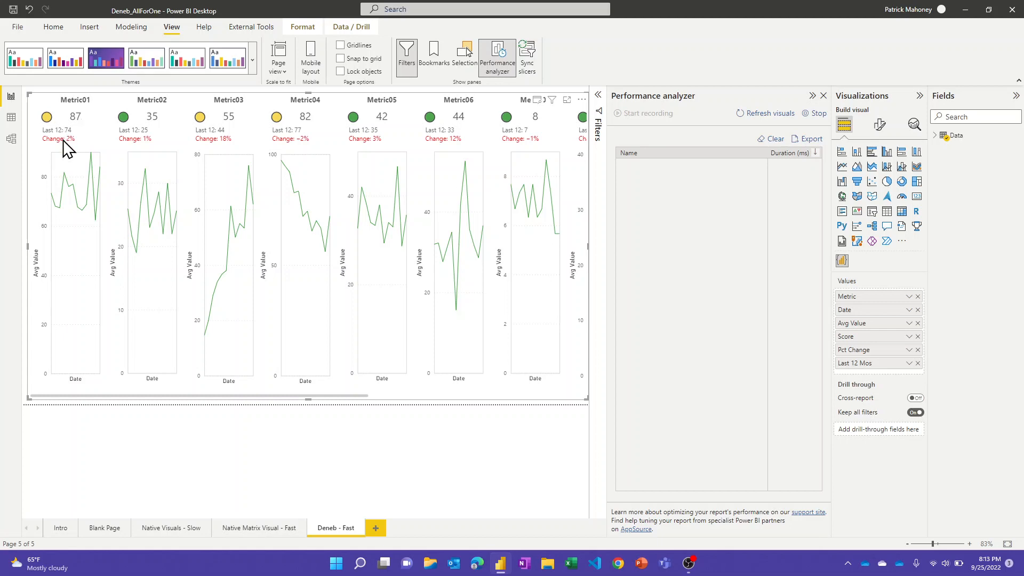
pyautogui.moveTo(87, 217)
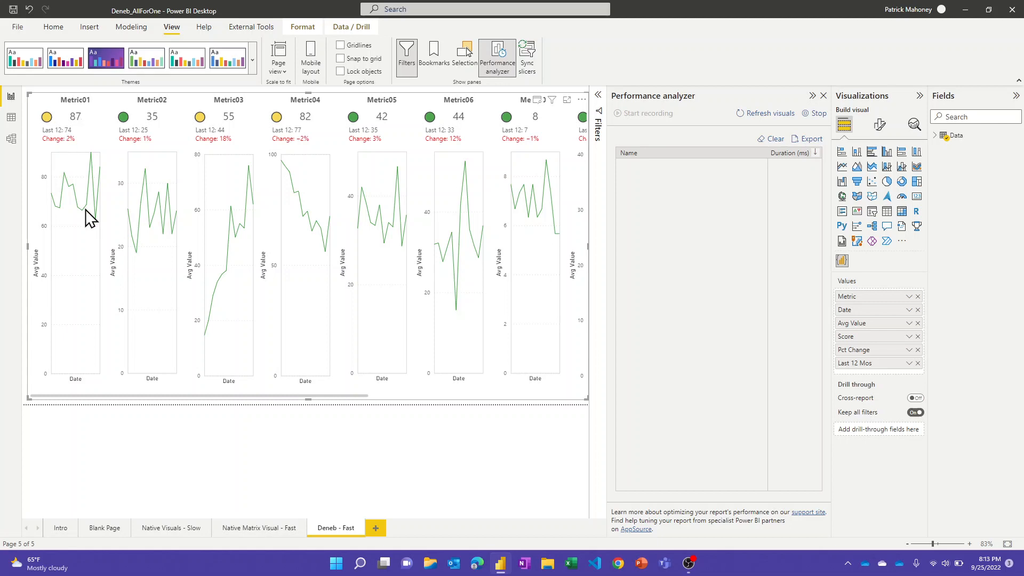
pyautogui.moveTo(320, 330)
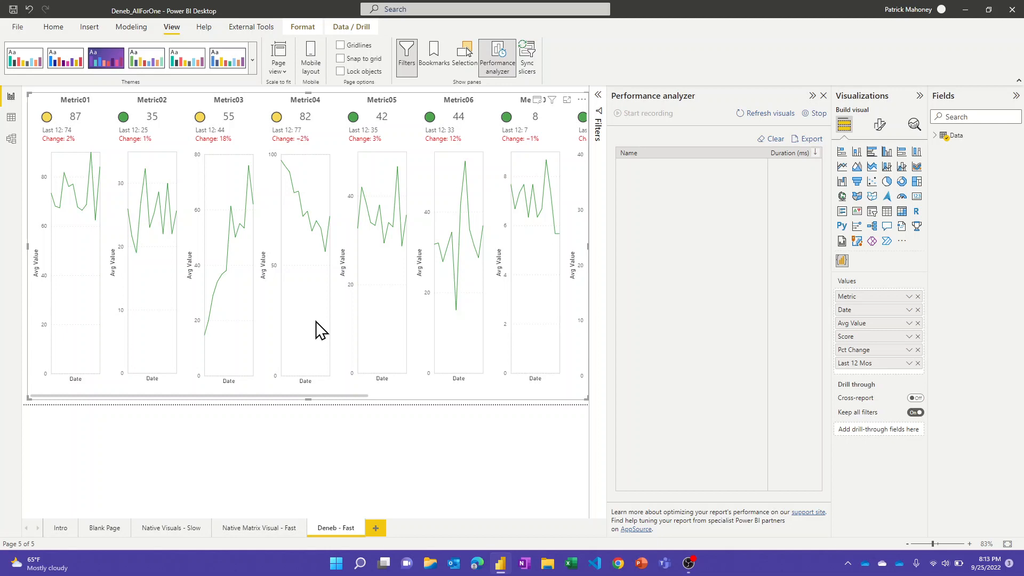
pyautogui.moveTo(749, 116)
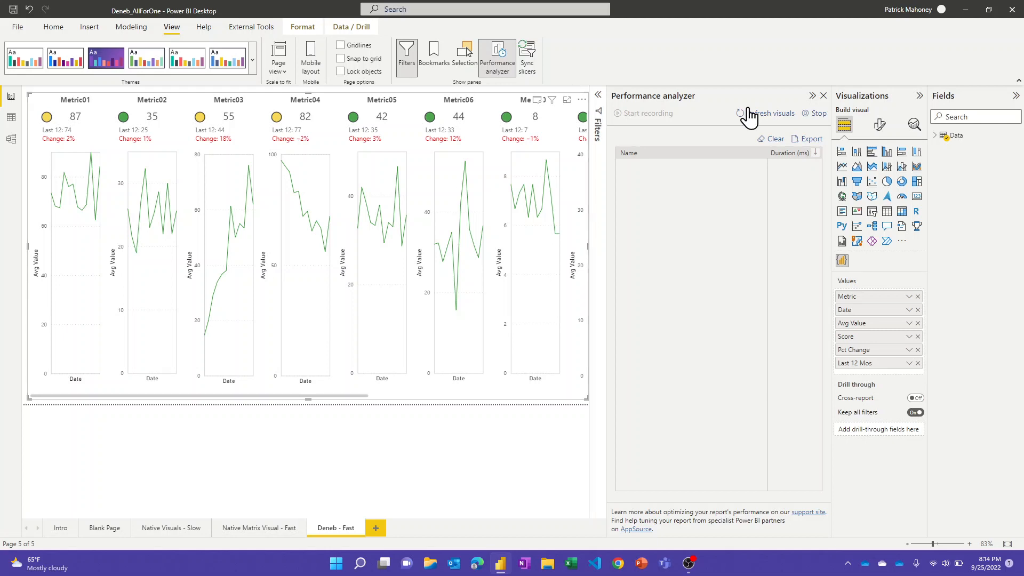
pyautogui.click(768, 113)
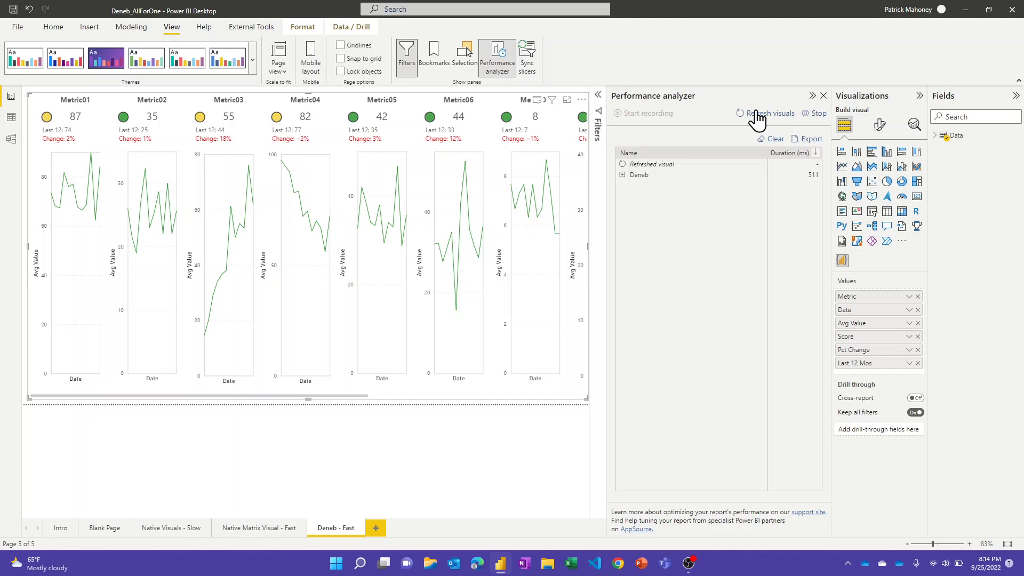
pyautogui.moveTo(574, 179)
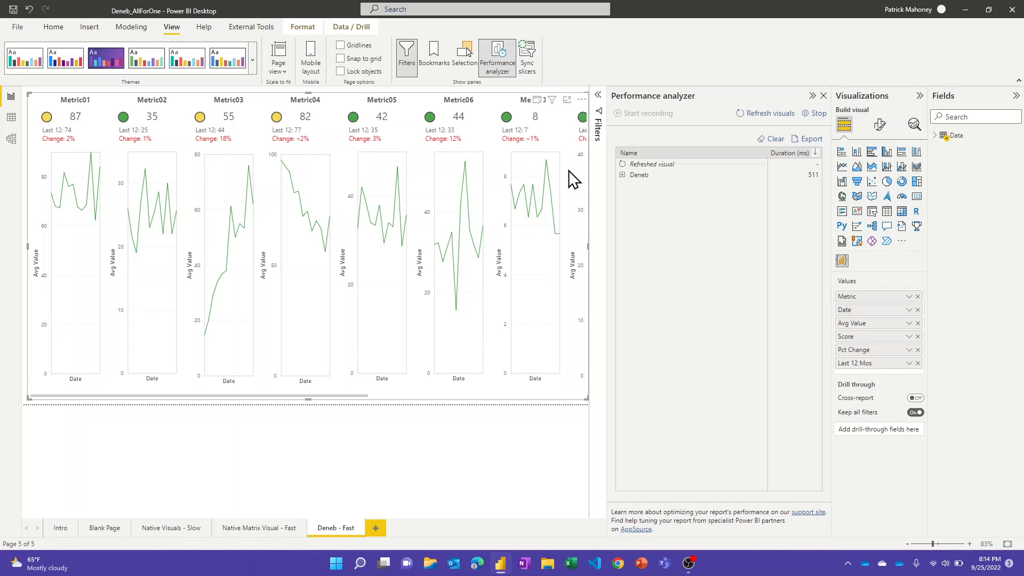
# Step: Bring up the Deneb visual's More options list to reach its Edit command
pyautogui.click(578, 100)
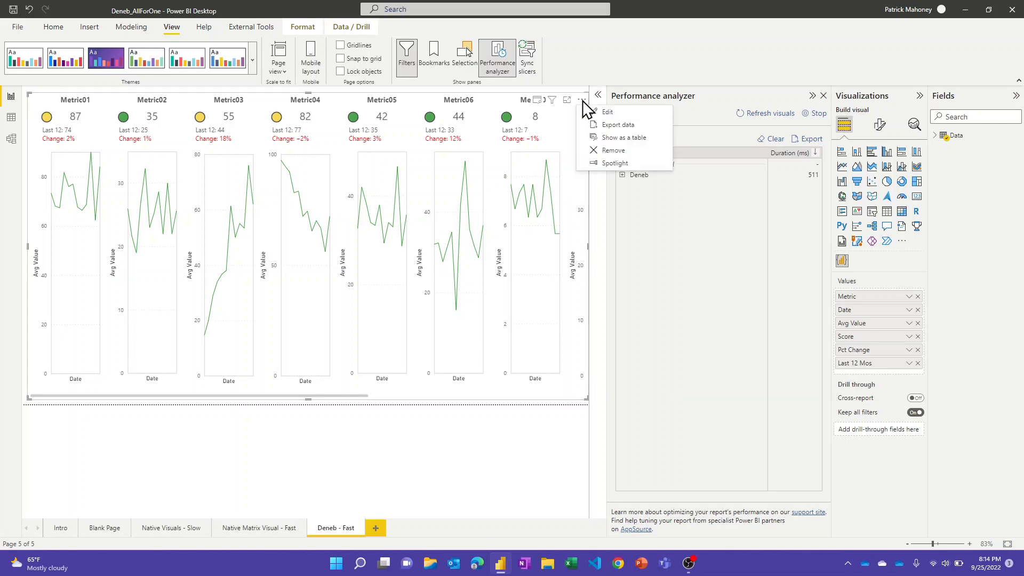
pyautogui.moveTo(597, 120)
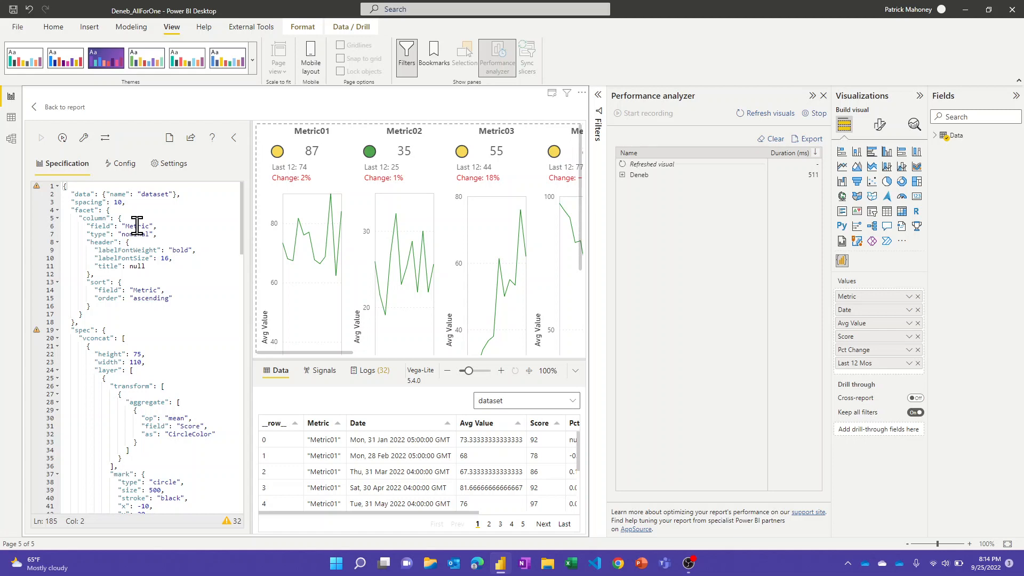
pyautogui.moveTo(478, 172)
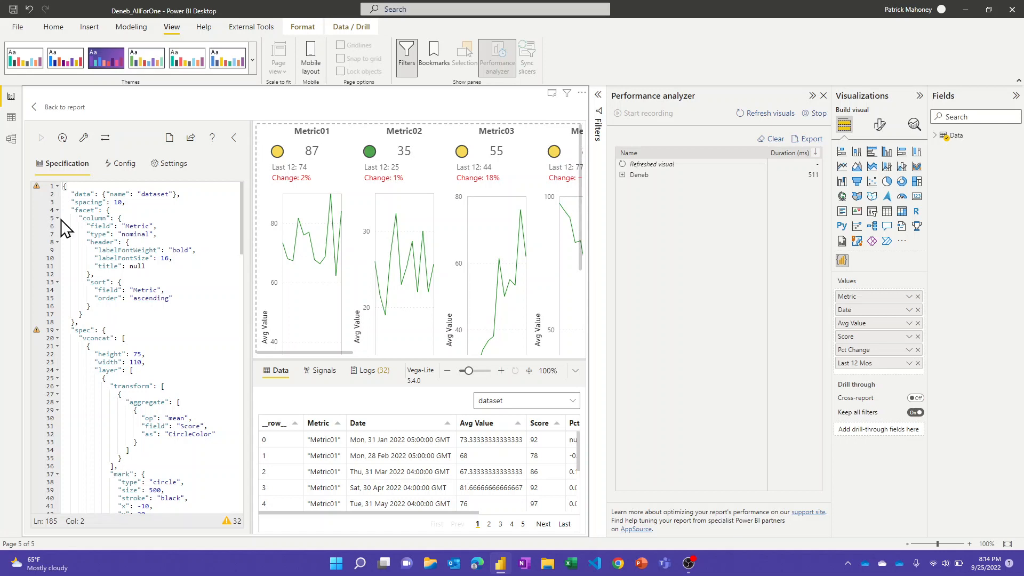
# Step: Collapse the facet column block and the first vconcat block, leaving the Avg Value line layer visible
pyautogui.click(56, 210)
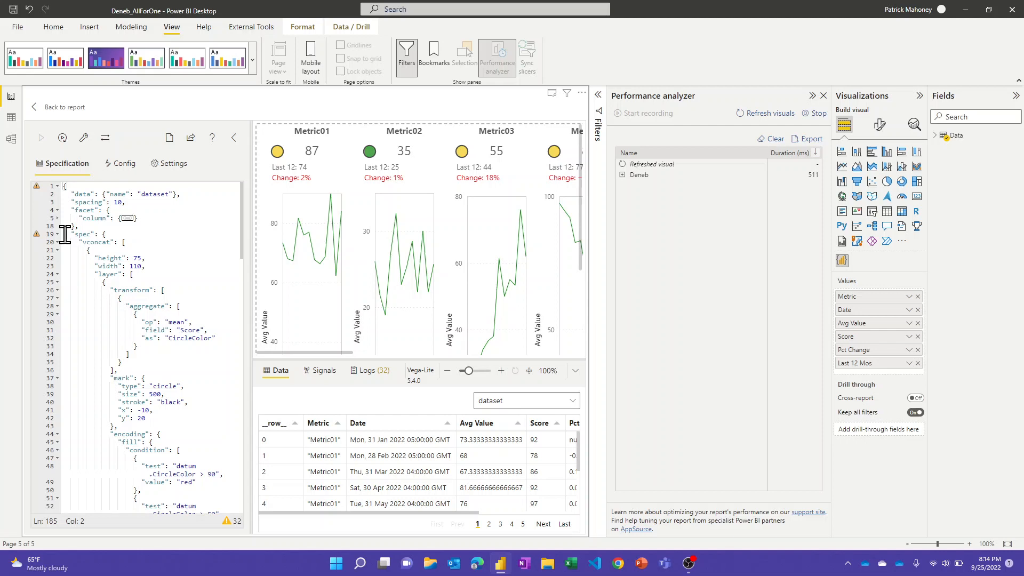
pyautogui.click(55, 242)
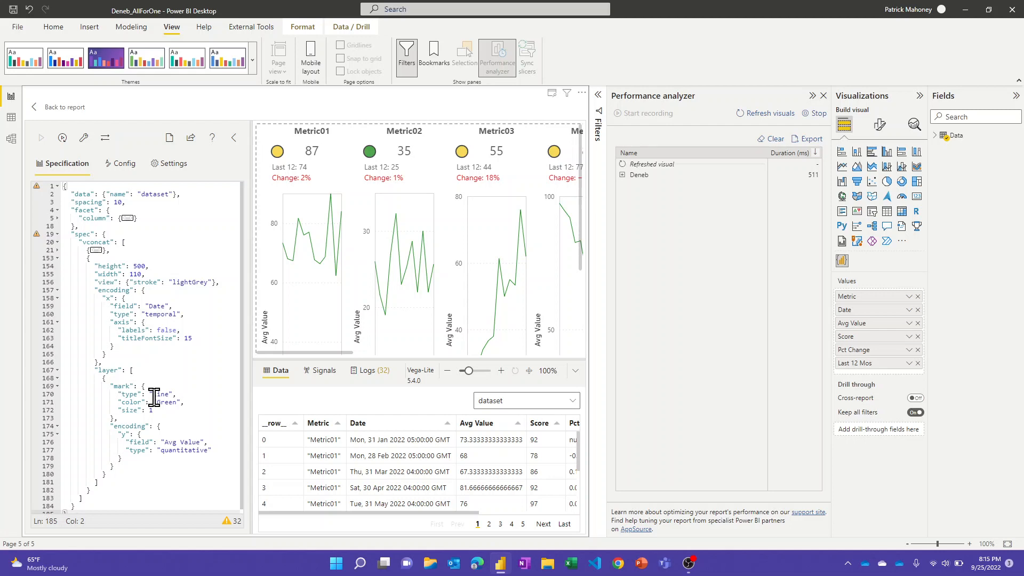
# Step: Collapse the line-chart vconcat block and expand the circle block showing red >90, yellow >50, green otherwise
pyautogui.click(56, 249)
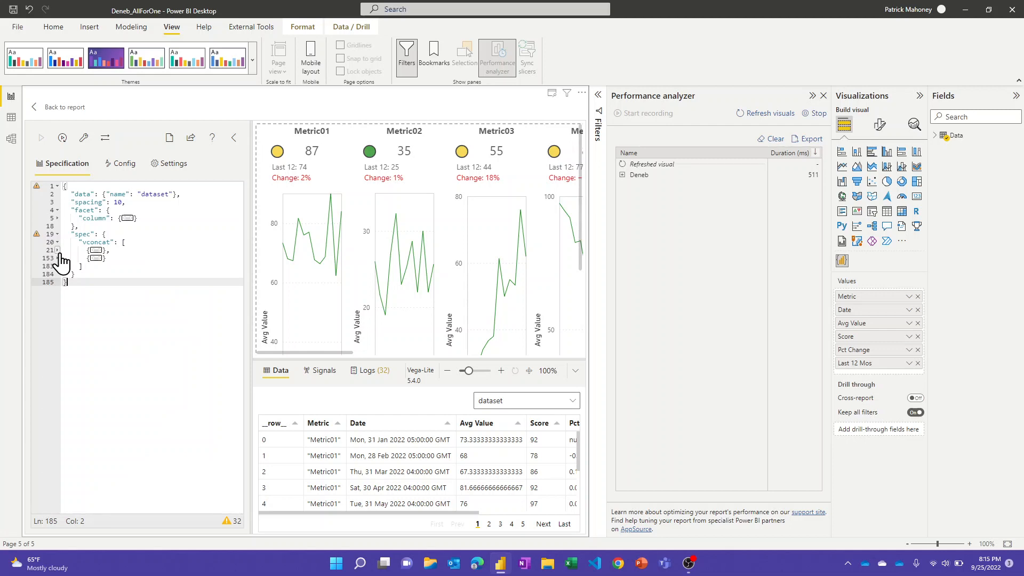
pyautogui.click(58, 249)
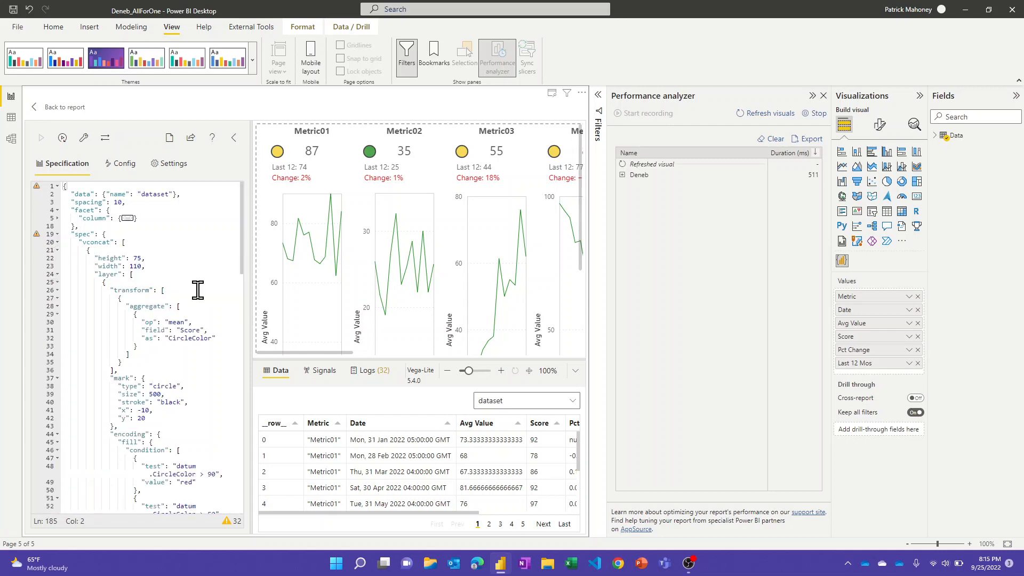
pyautogui.scroll(-3)
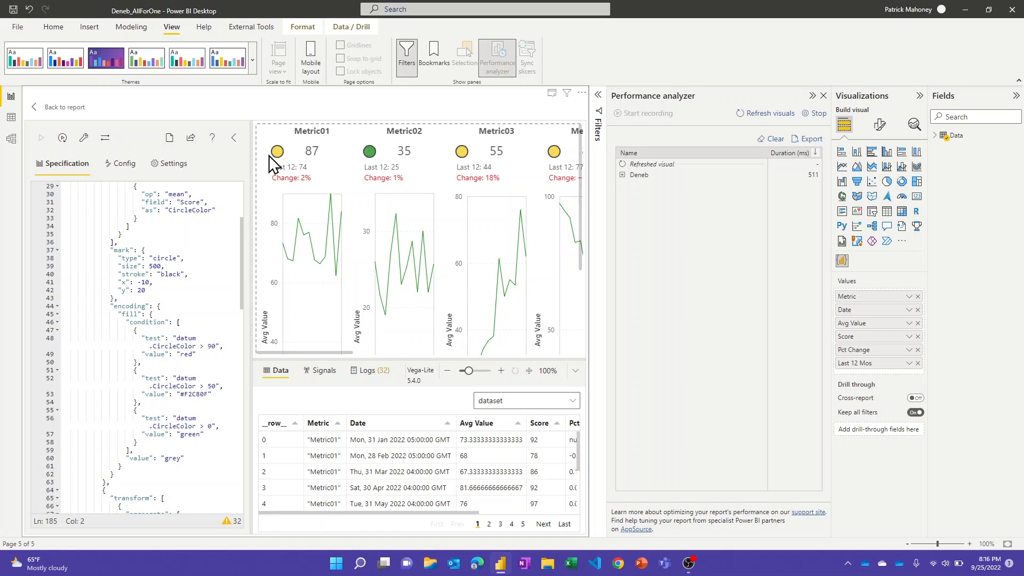
pyautogui.scroll(-3)
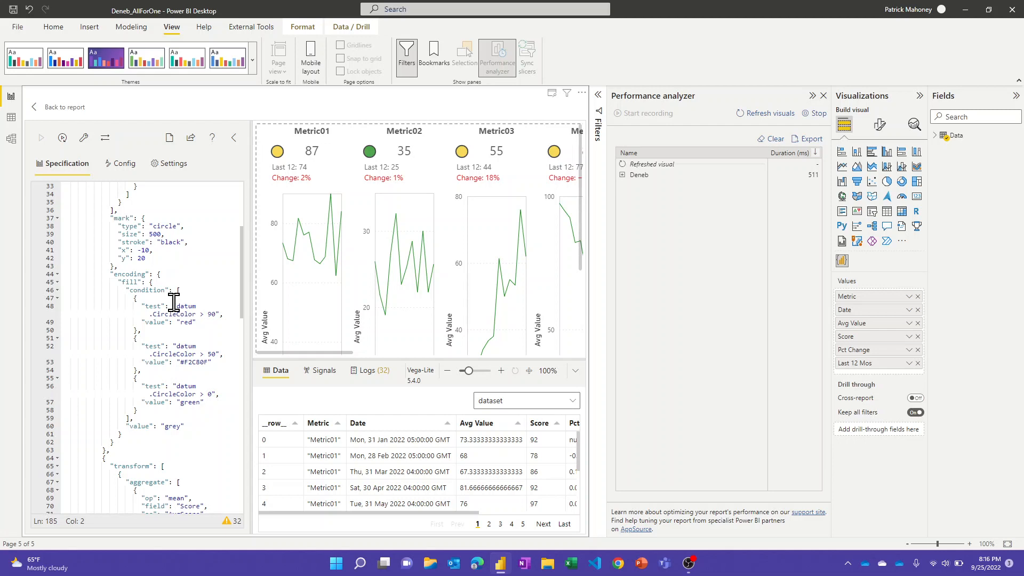
pyautogui.scroll(-3)
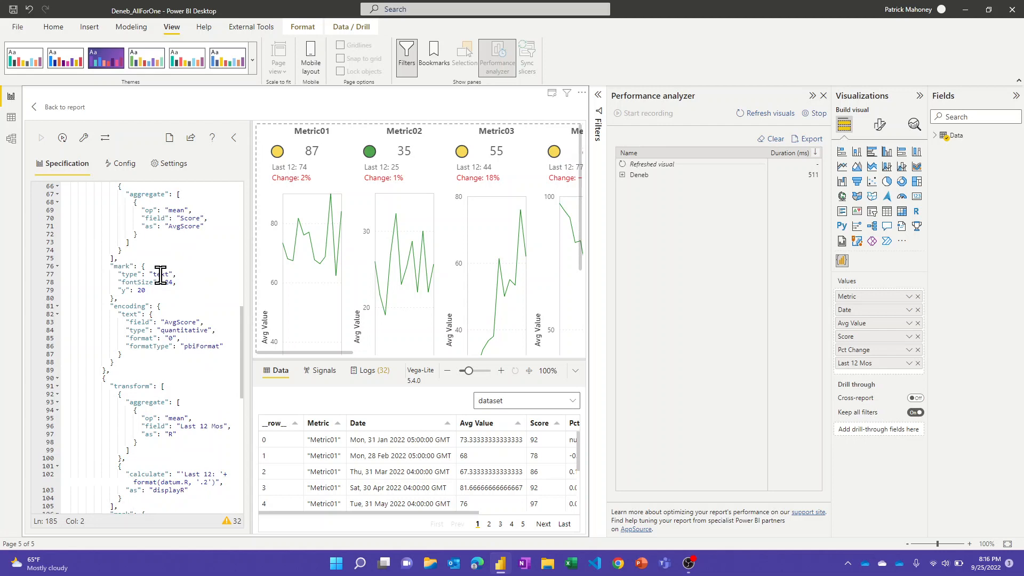
pyautogui.scroll(-3)
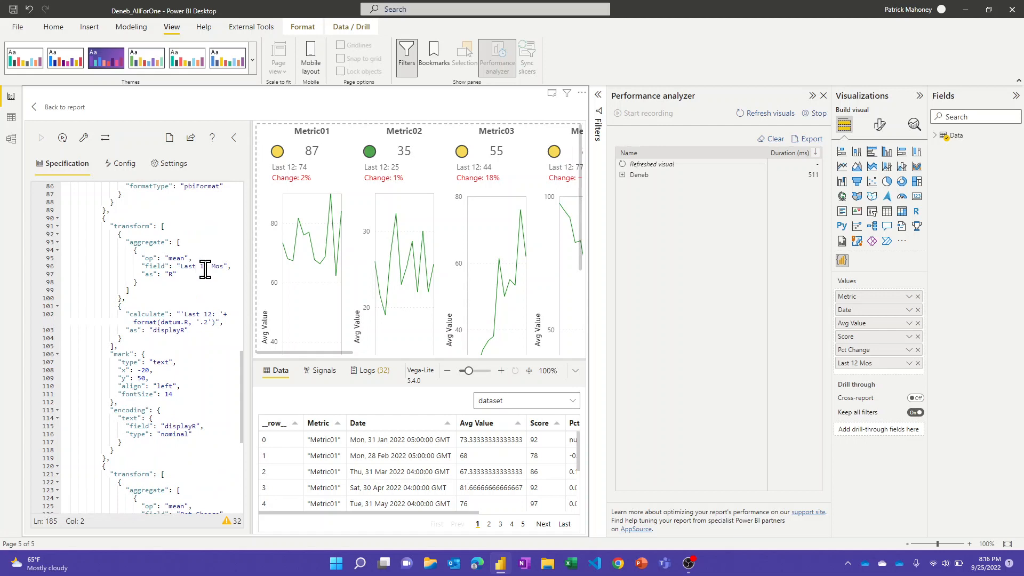
pyautogui.moveTo(180, 284)
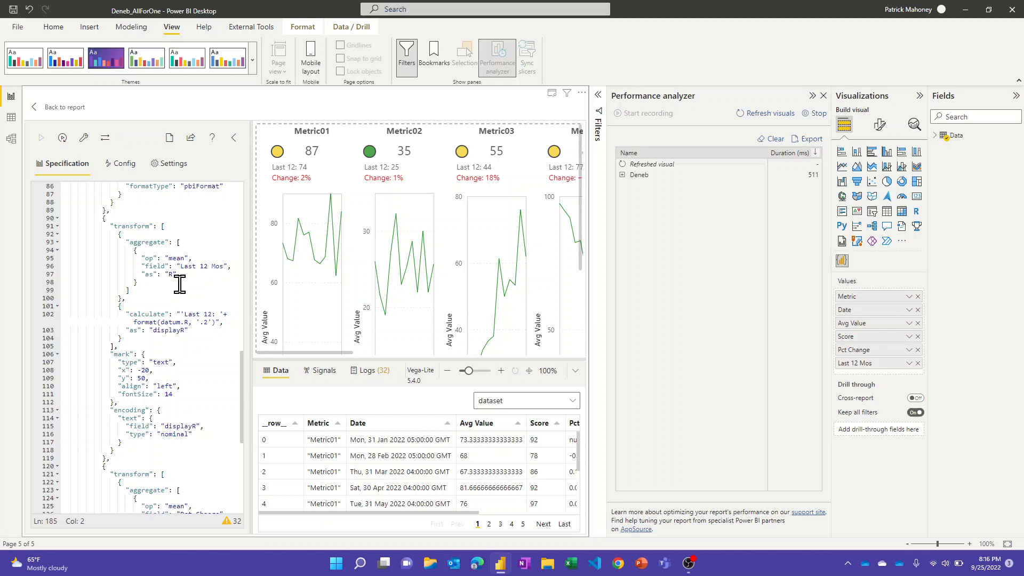
pyautogui.scroll(-3)
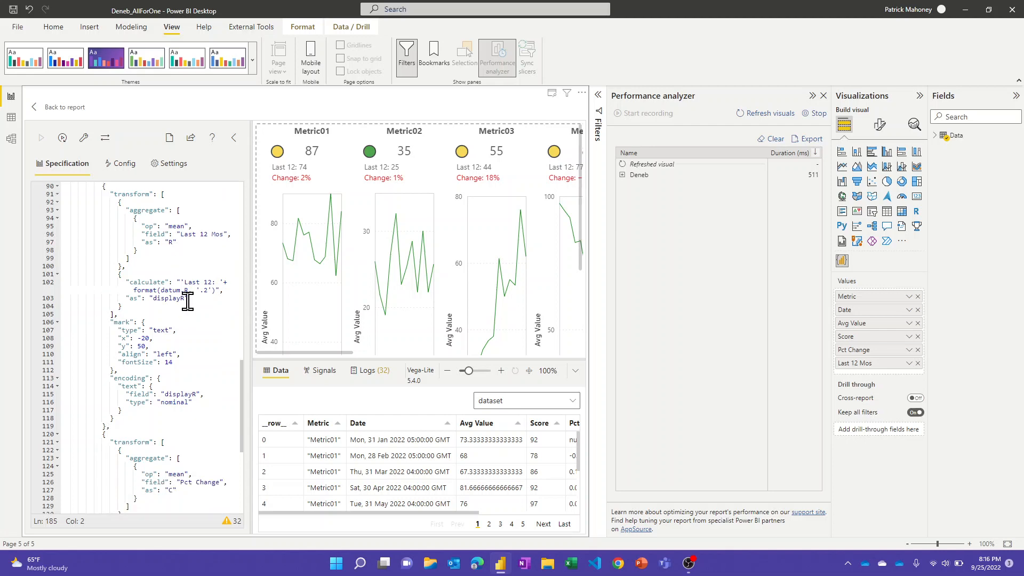
pyautogui.scroll(-3)
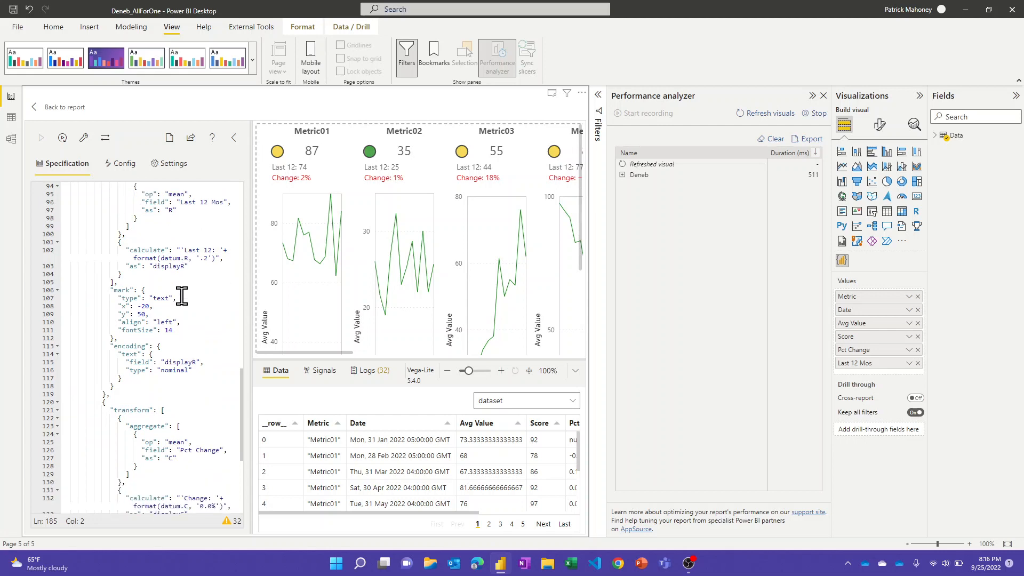
pyautogui.scroll(-3)
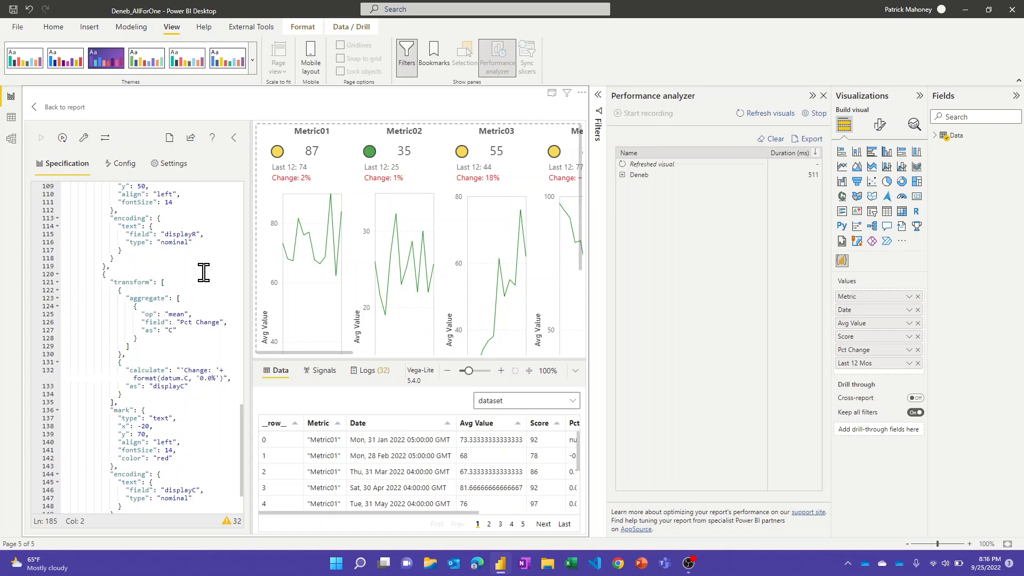
pyautogui.scroll(-3)
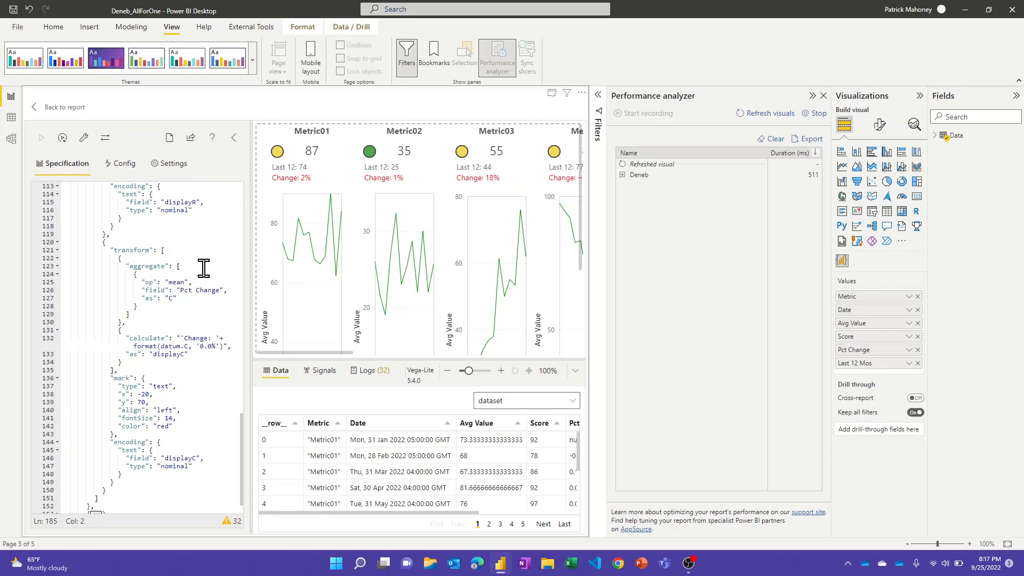
pyautogui.moveTo(197, 309)
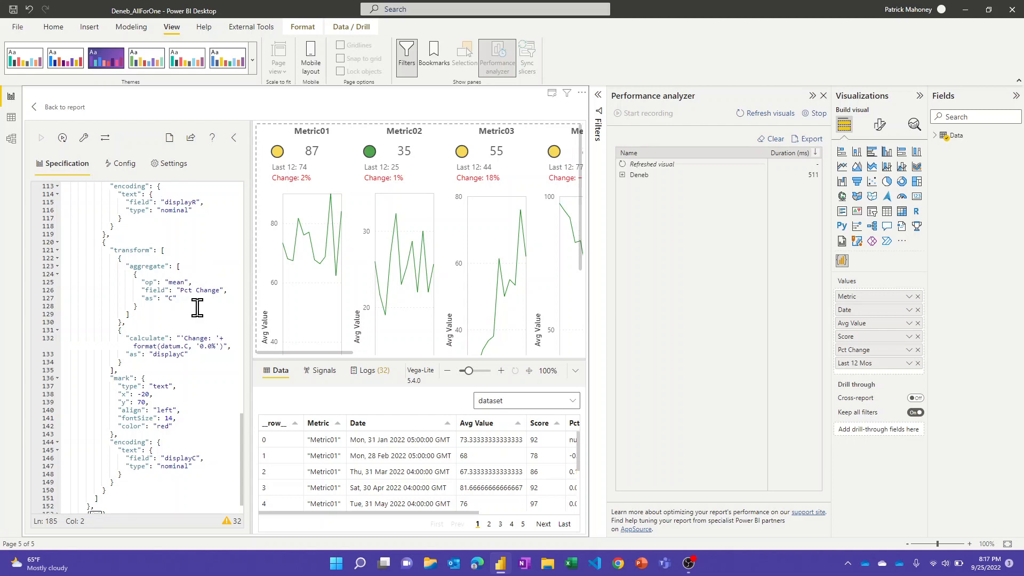
pyautogui.scroll(-3)
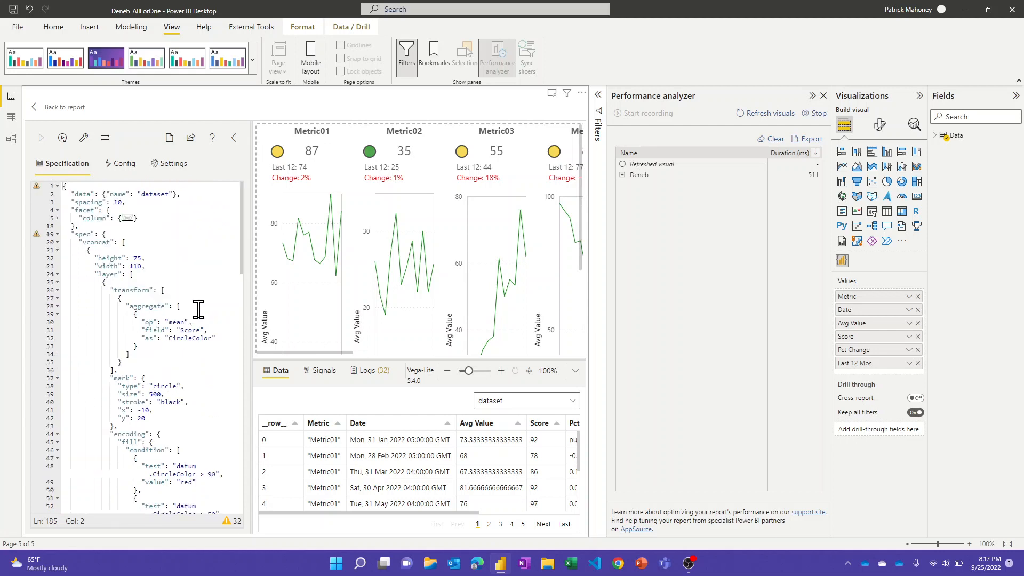
pyautogui.moveTo(104, 241)
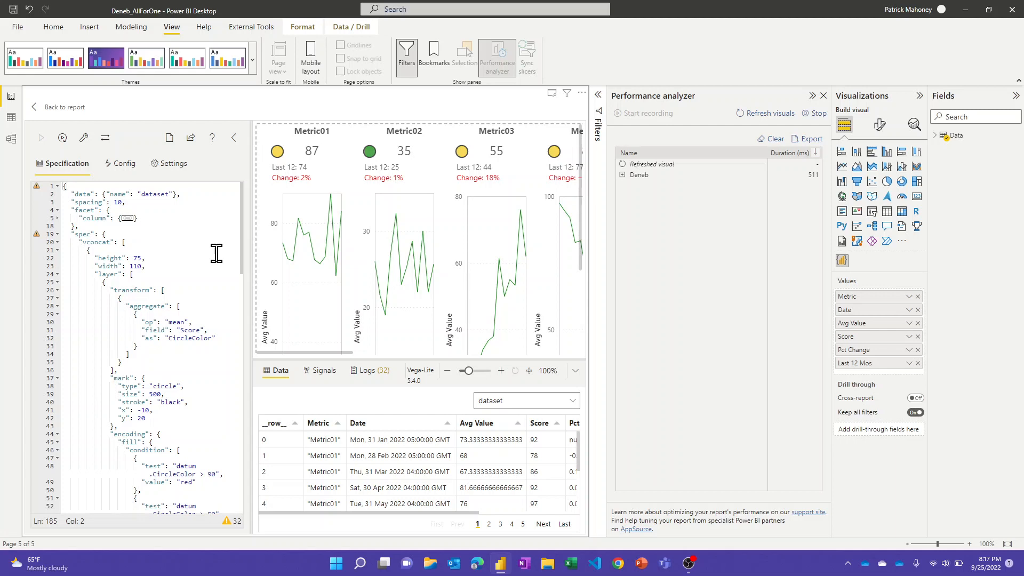
pyautogui.moveTo(220, 254)
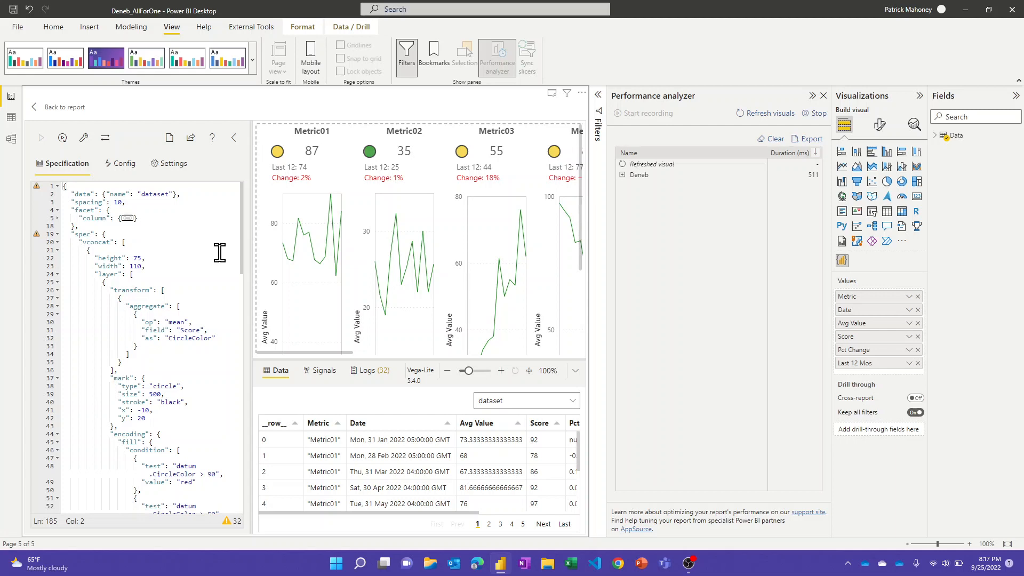
pyautogui.moveTo(49, 97)
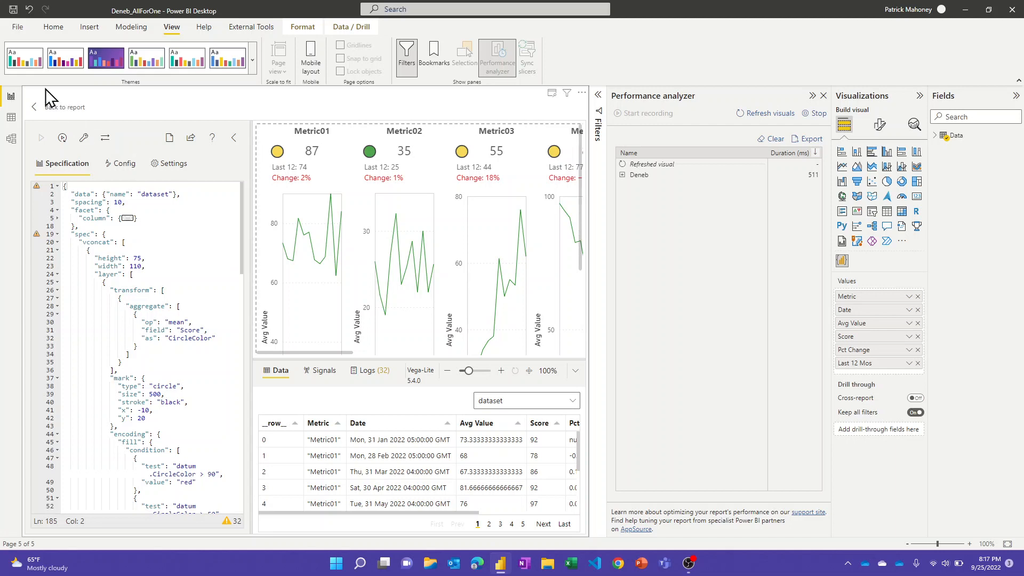